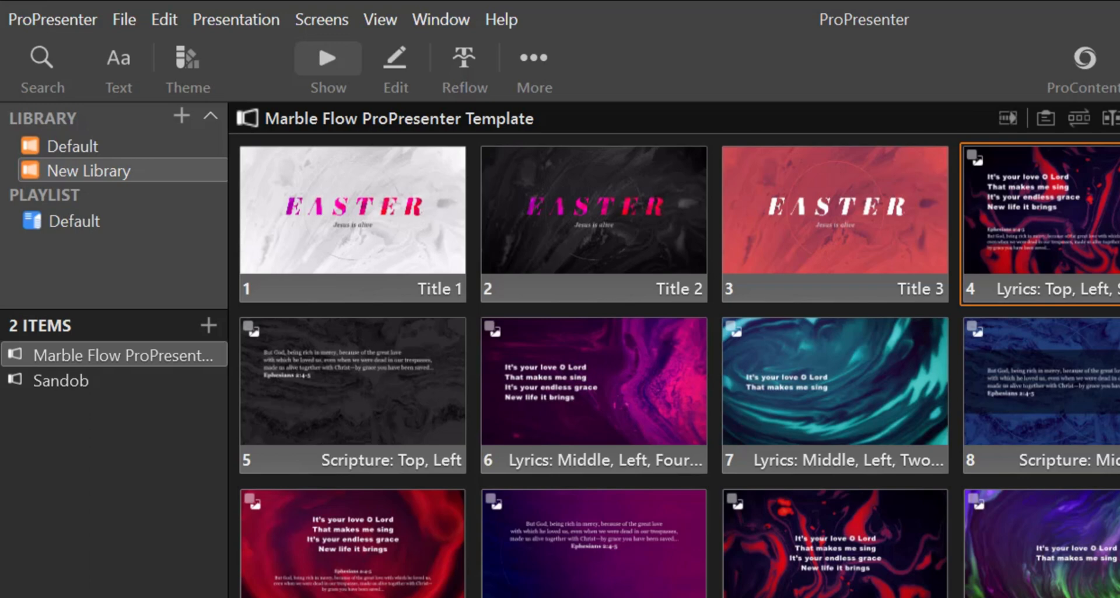
- Show the File menu's New Presentation, New Playlist, New Library, Import and Export options
scroll(down, 3)
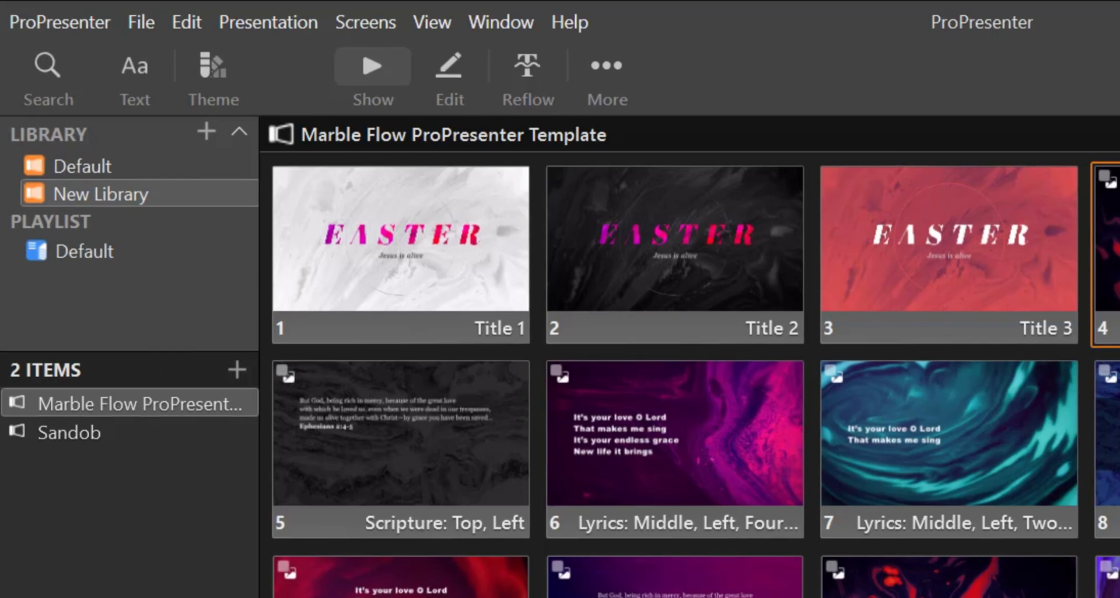
click(141, 22)
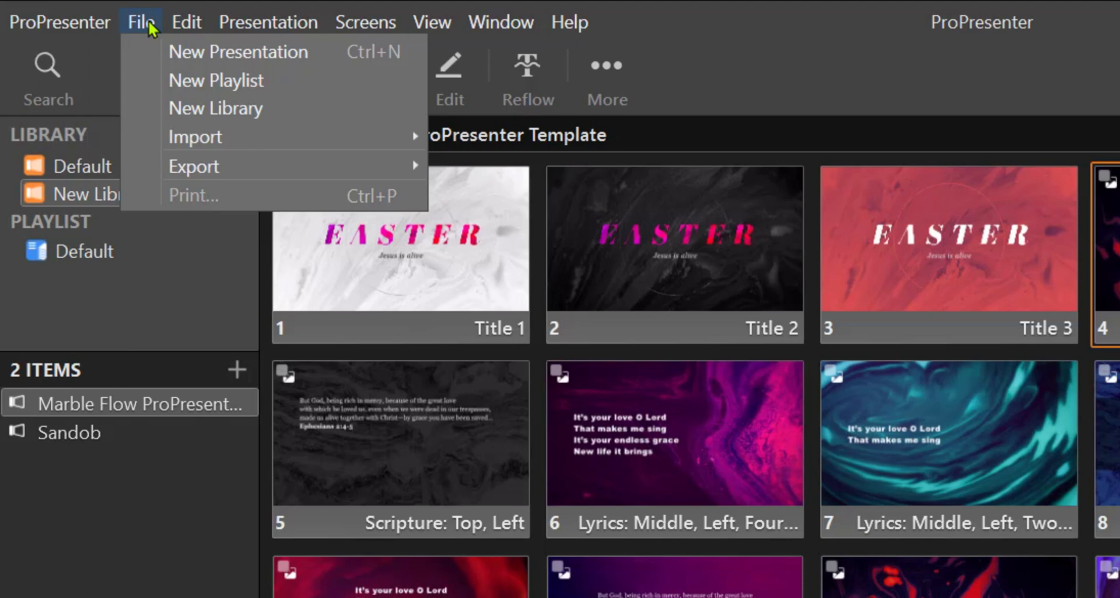
- Browse the Edit and Presentation menus, ending on the Screens menu's output options
click(186, 22)
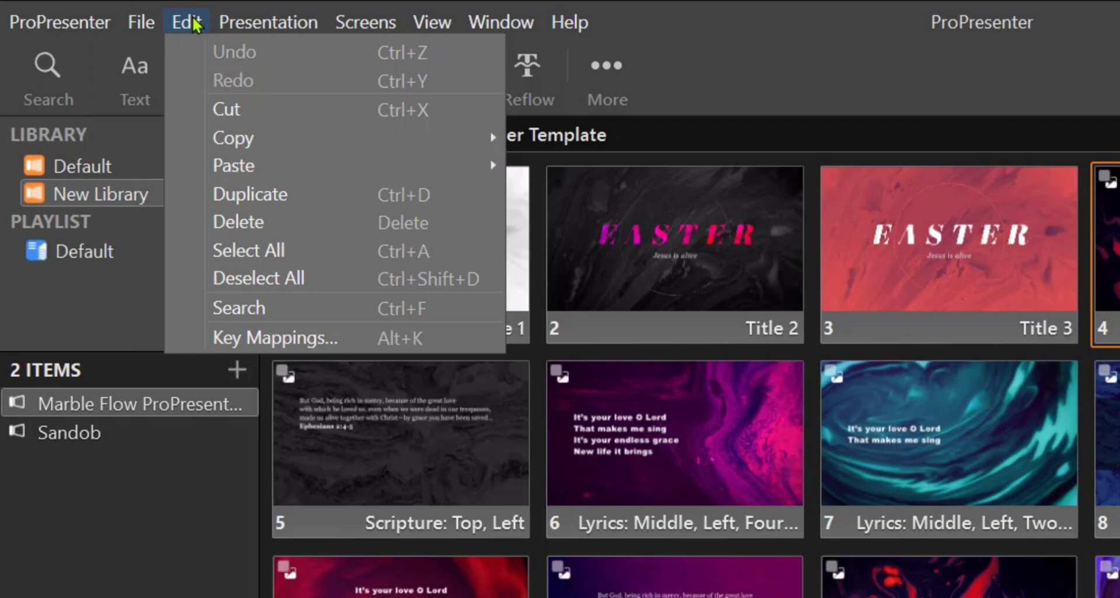
mouse_move(223, 82)
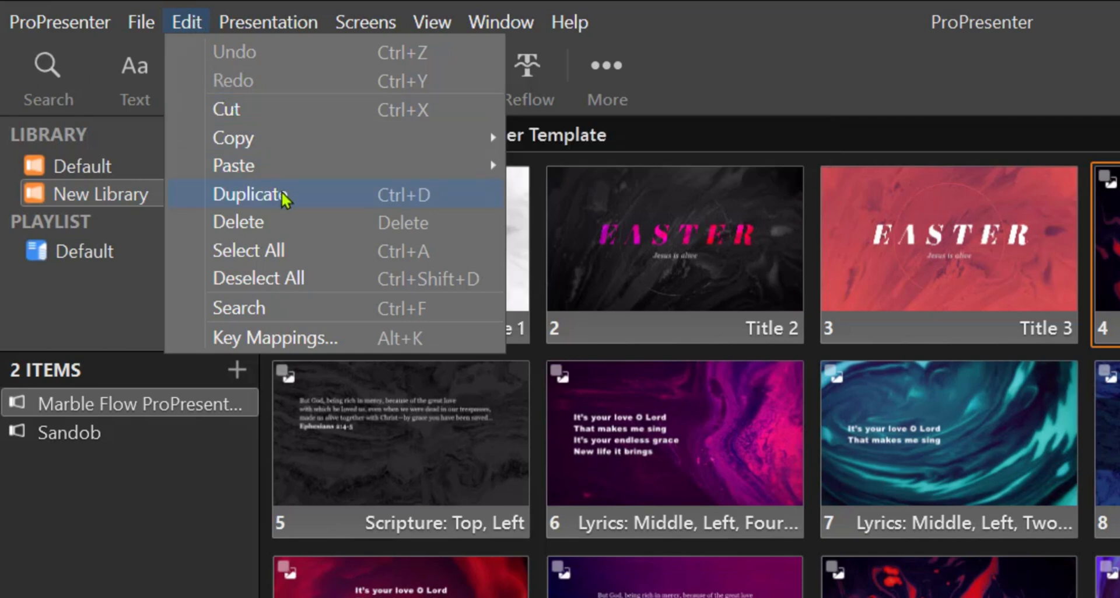
click(268, 22)
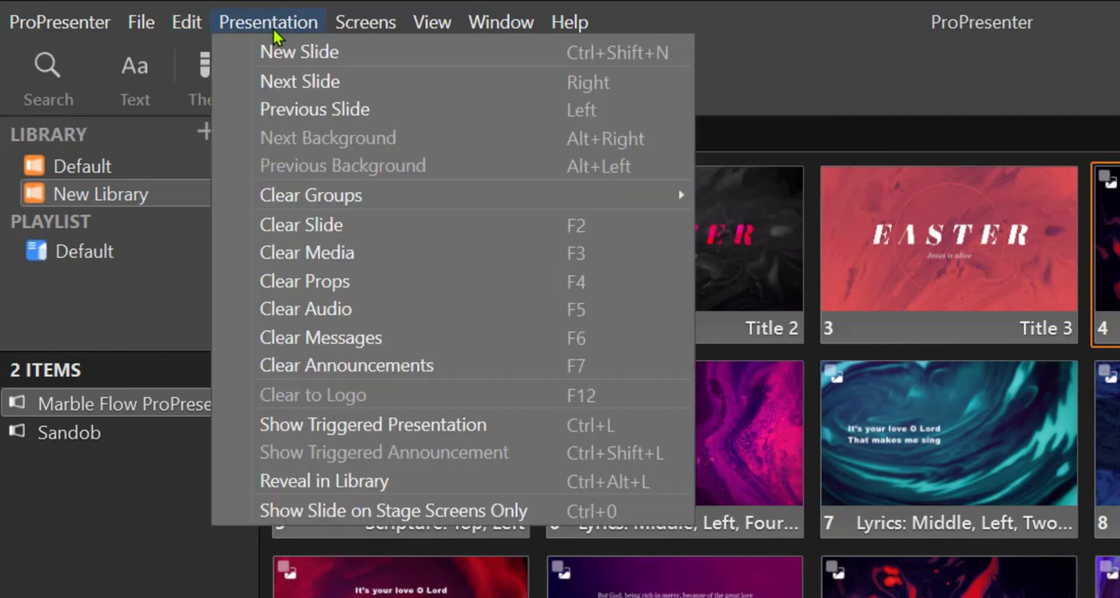
click(365, 22)
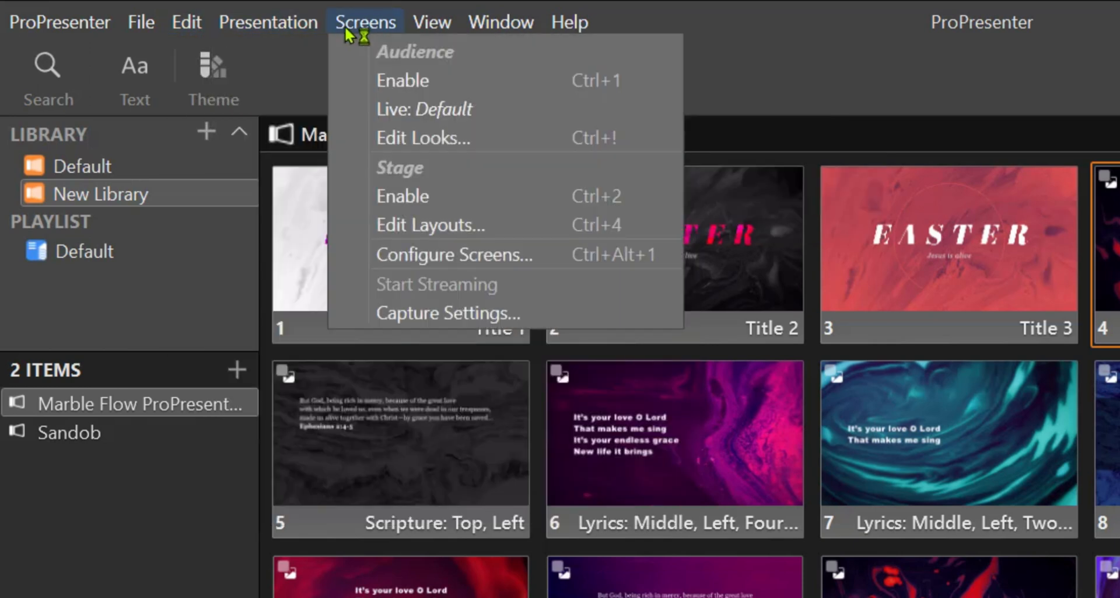
mouse_move(345, 32)
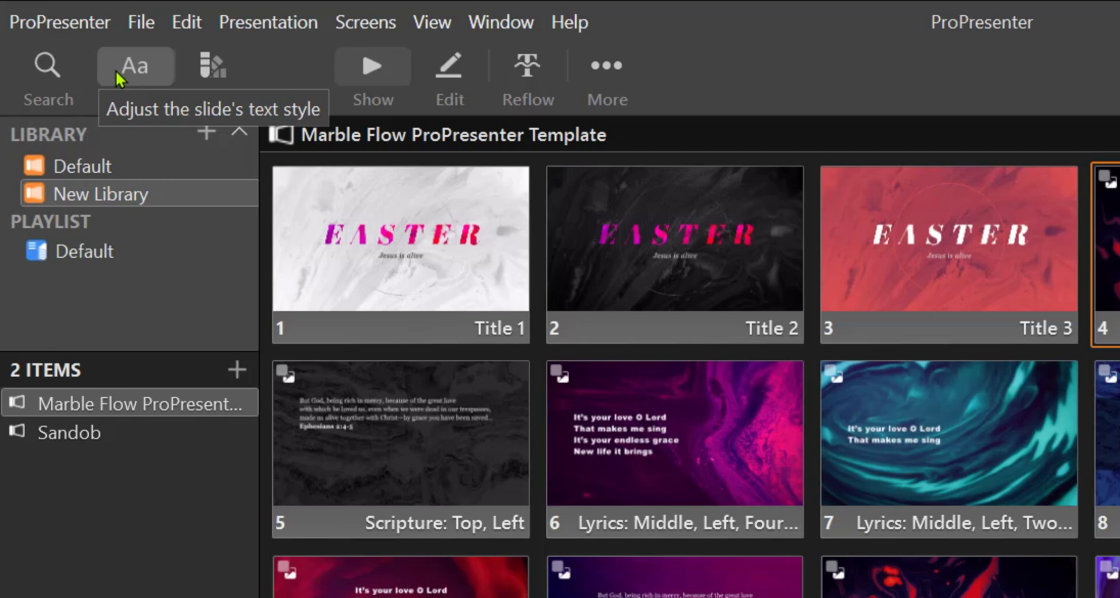
mouse_move(213, 66)
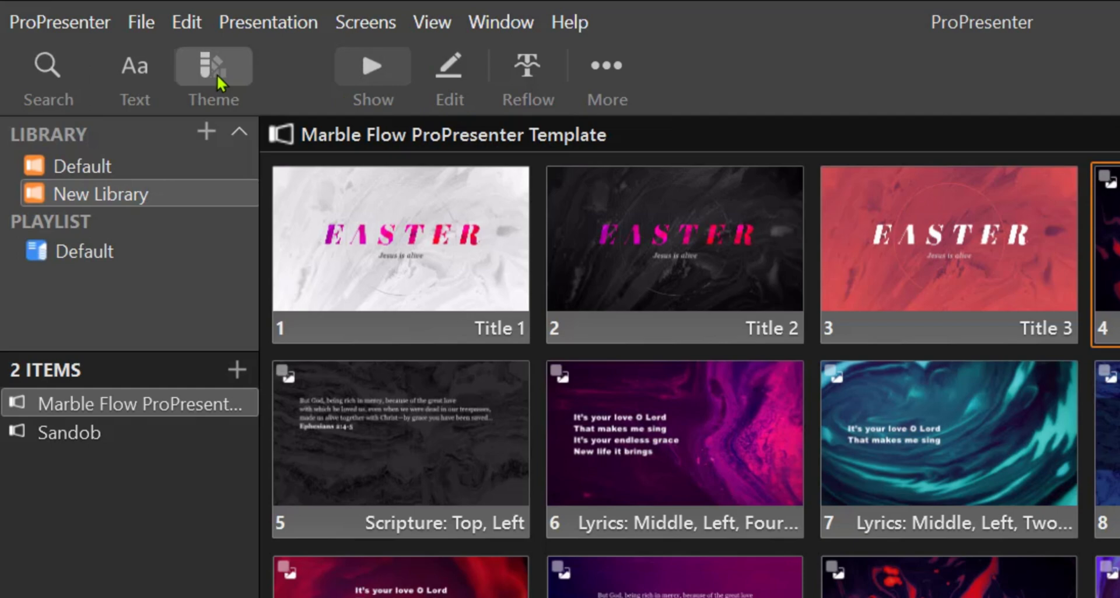
mouse_move(372, 66)
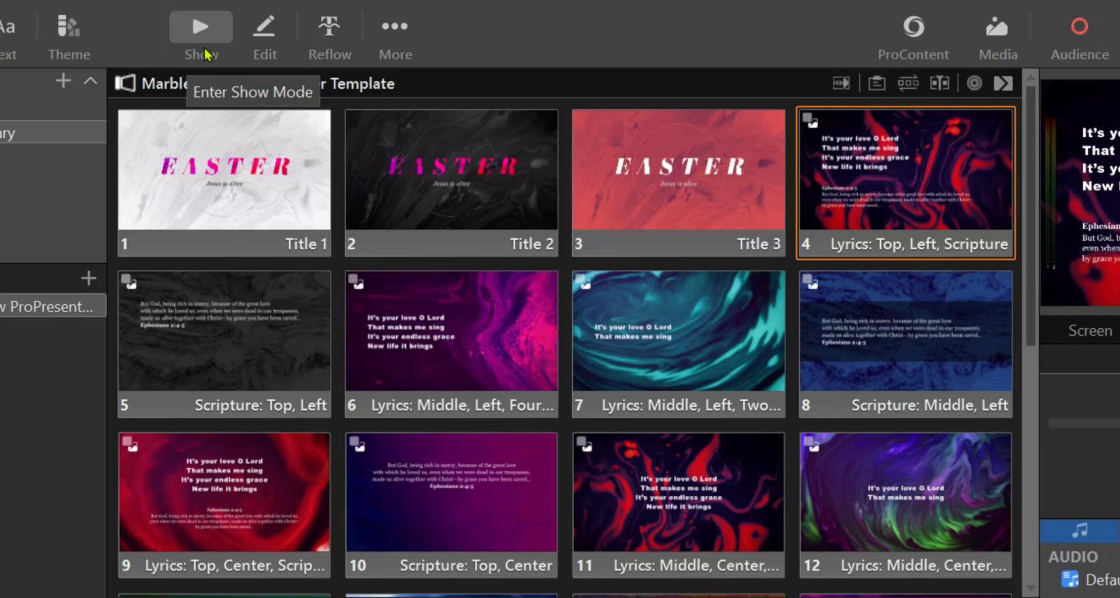
- Enter the slide editor for the Marble Flow template, showing slide 4's lyrics and scripture
click(264, 26)
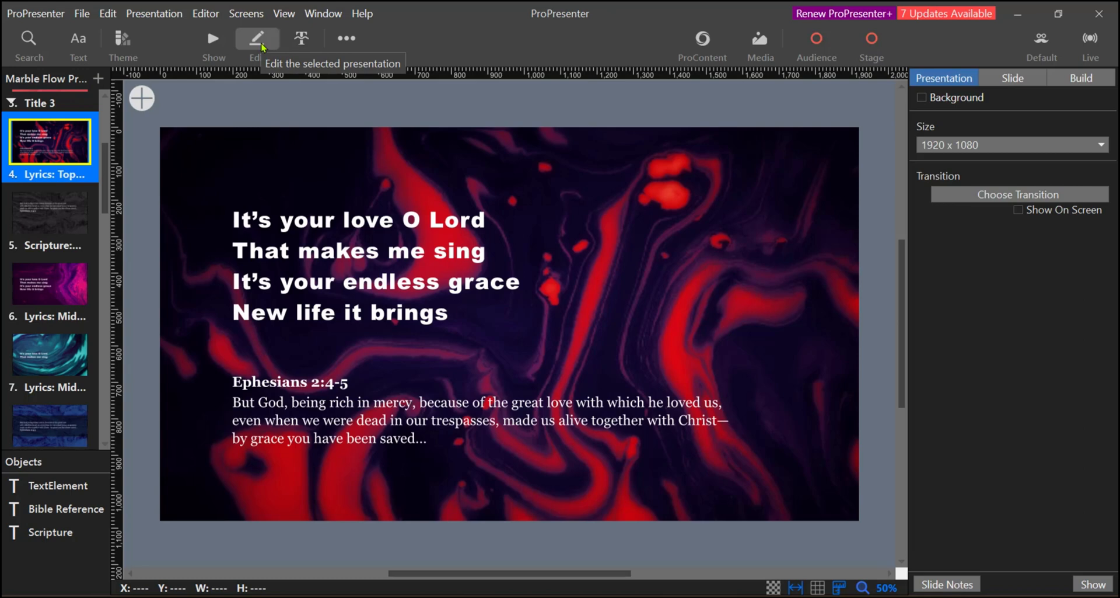
mouse_move(301, 38)
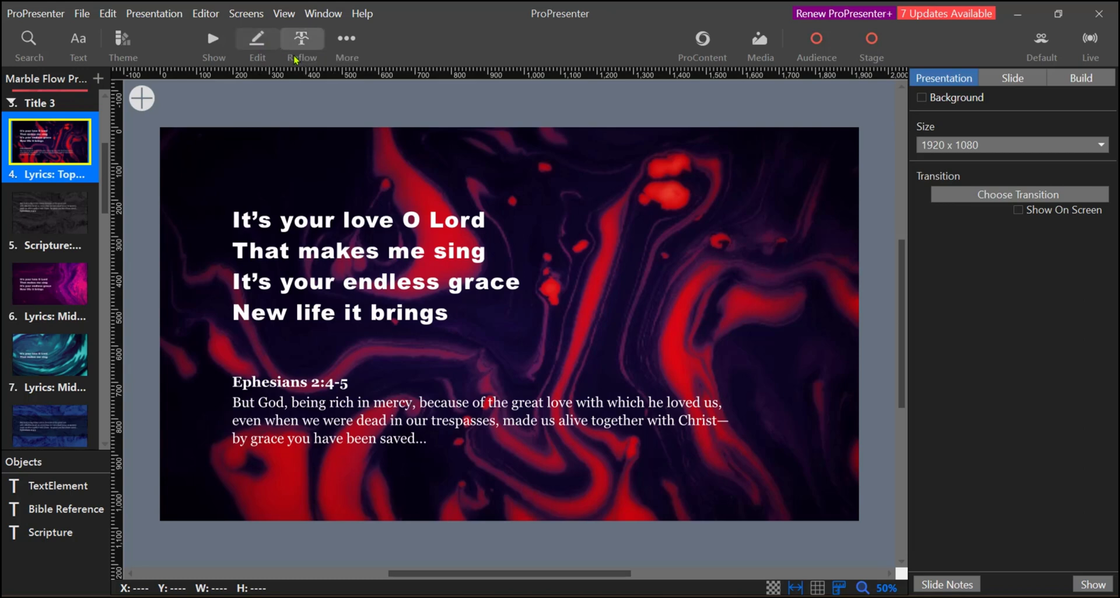
- Open the Reflow Editor listing each Marble Flow slide's title, lyric and scripture text
click(302, 43)
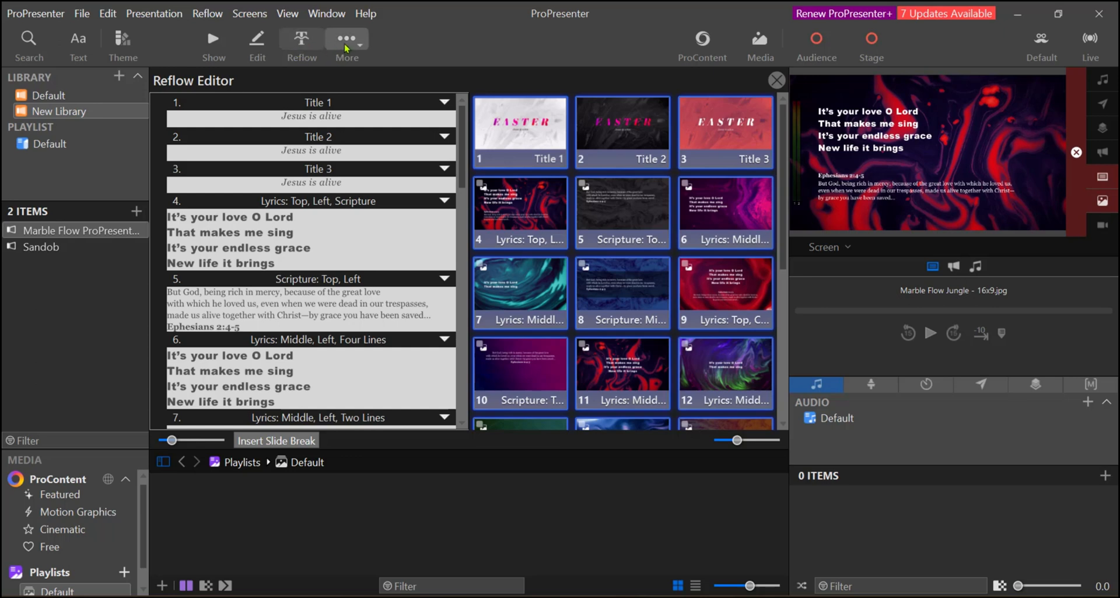
mouse_move(346, 39)
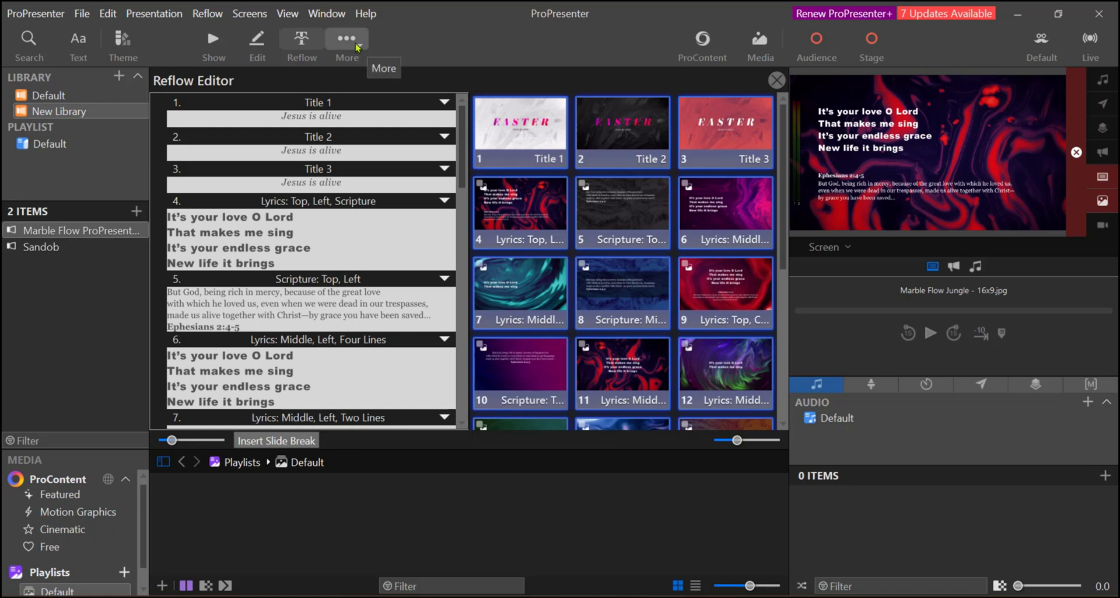
click(347, 39)
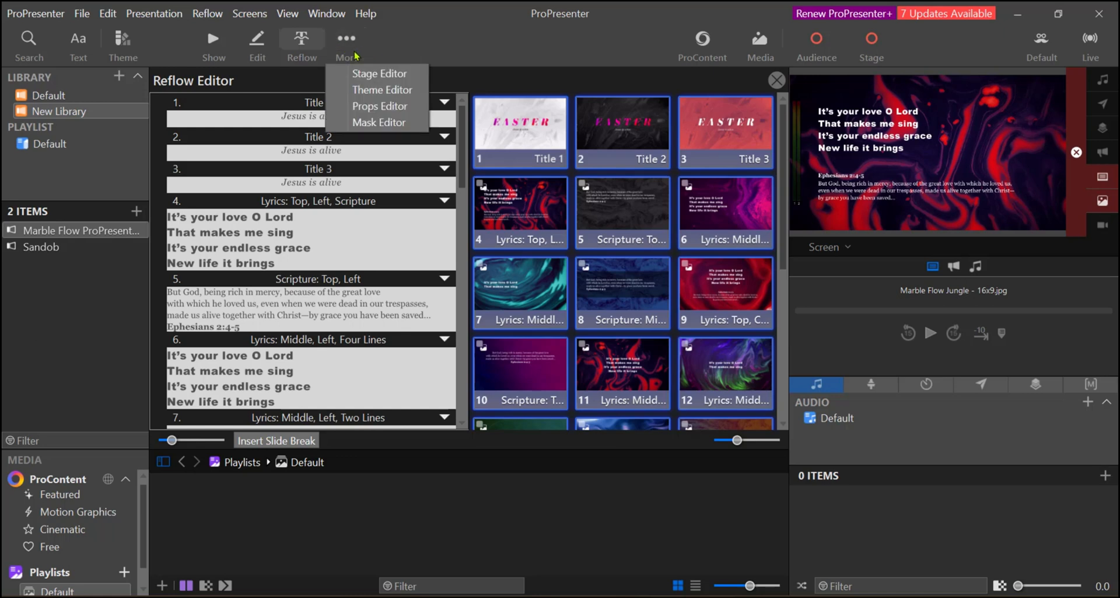
mouse_move(379, 106)
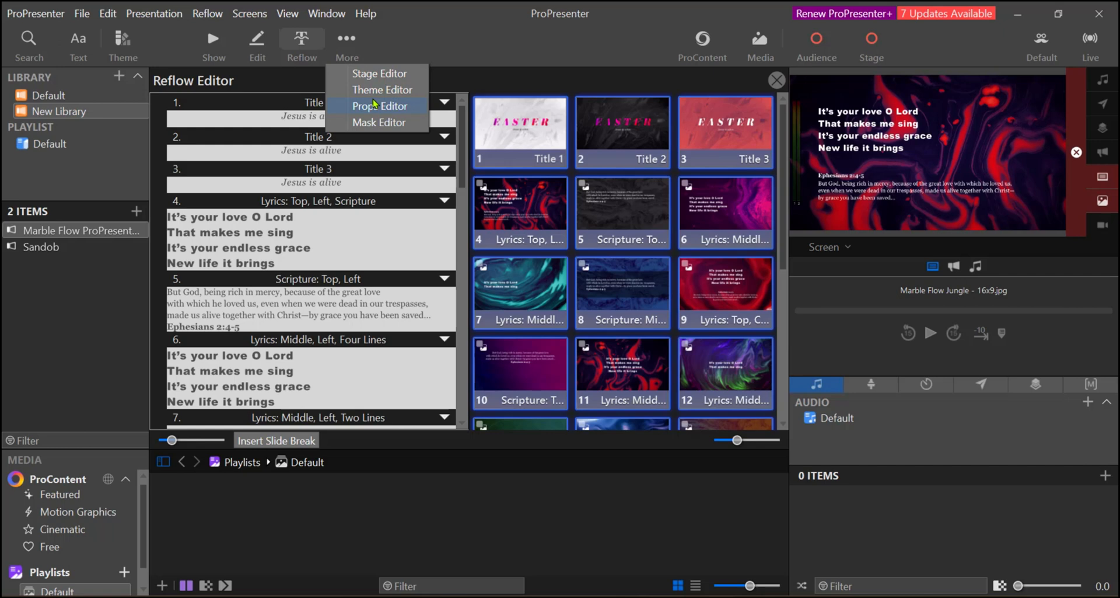
mouse_move(380, 122)
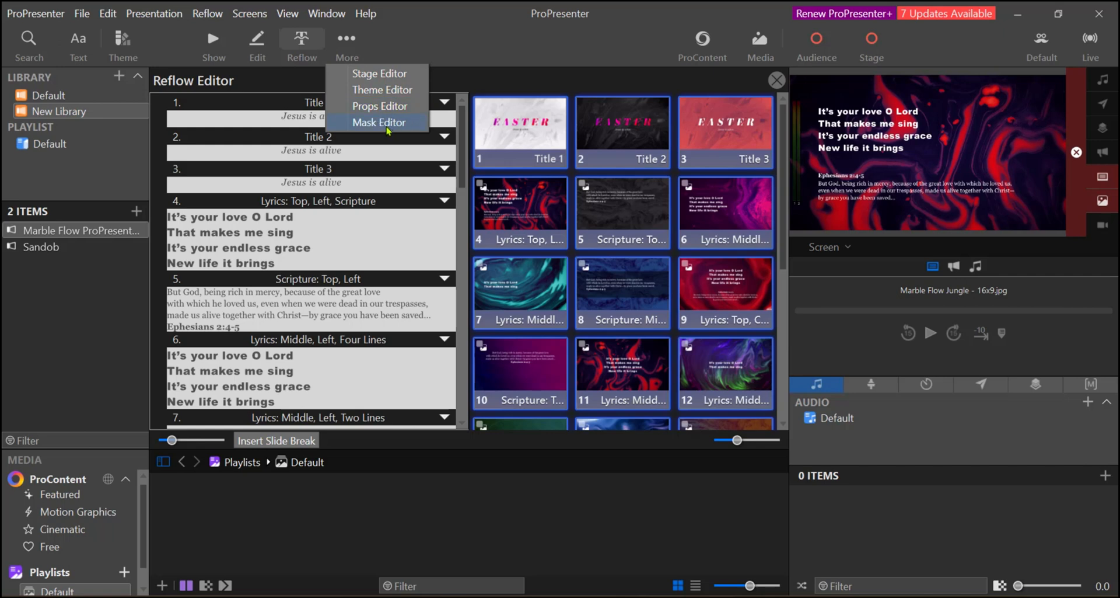
mouse_move(393, 125)
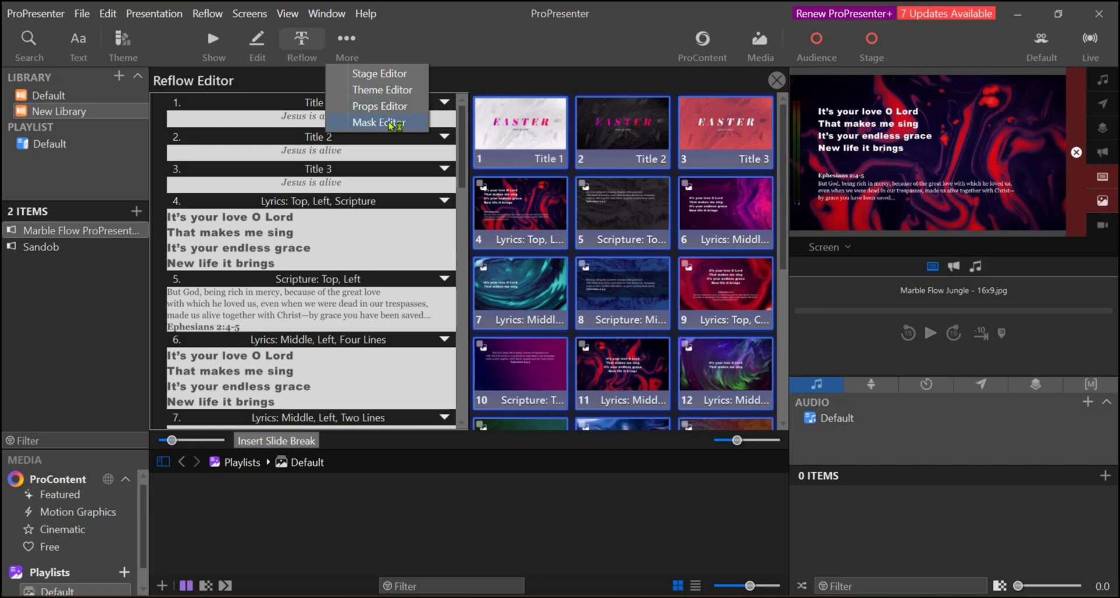
mouse_move(382, 89)
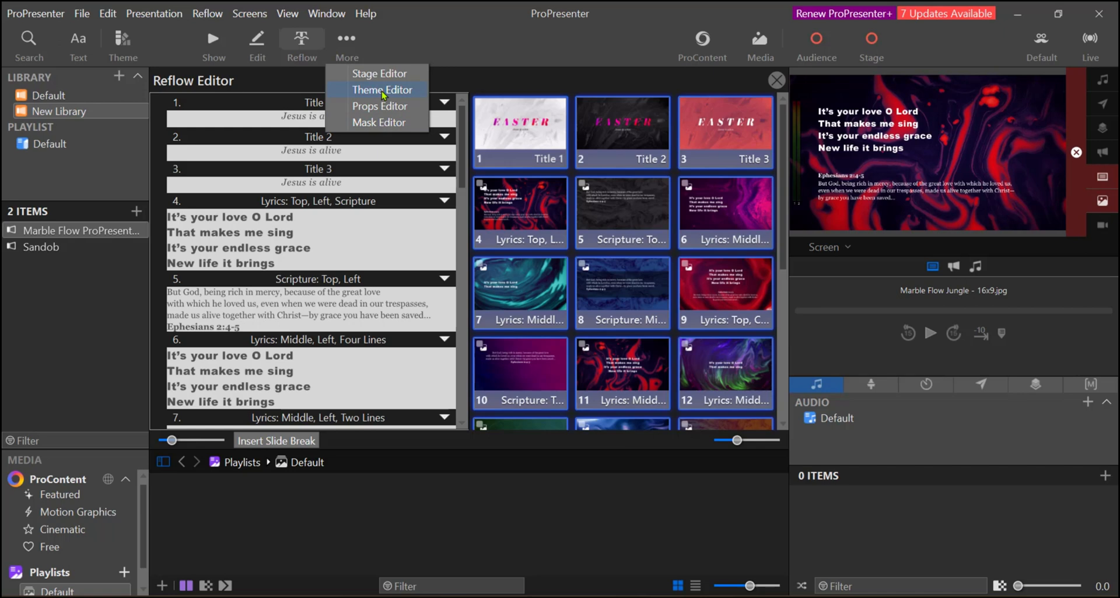
mouse_move(384, 91)
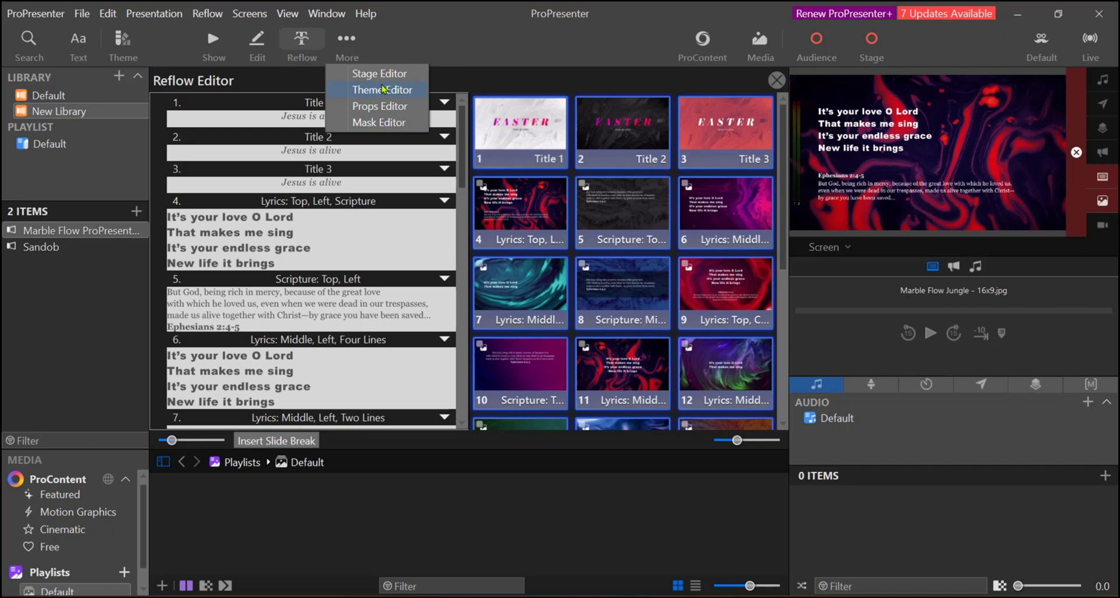
mouse_move(380, 73)
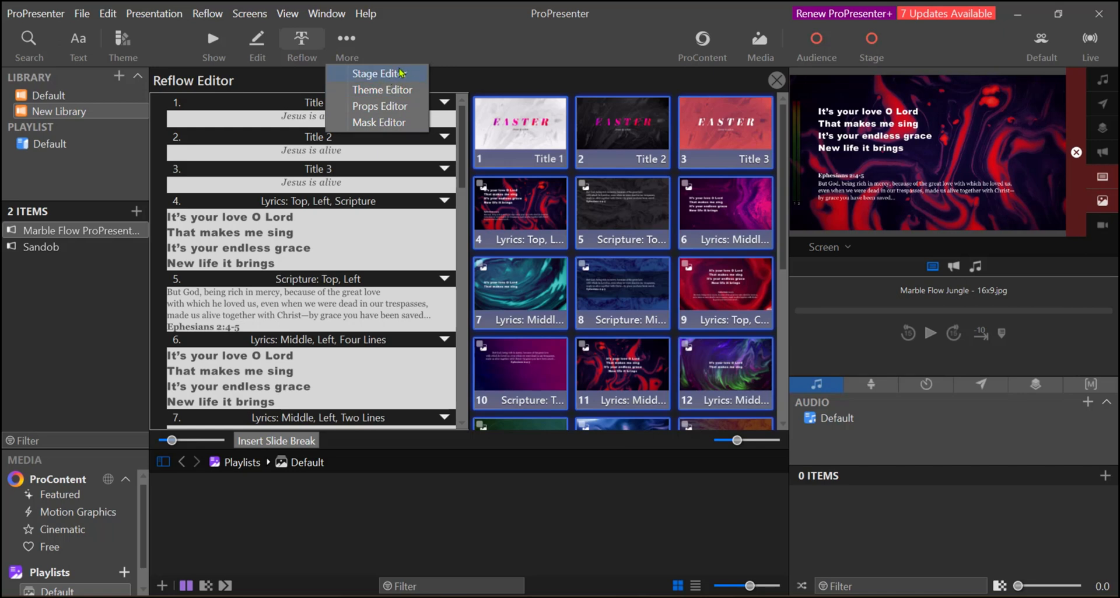
click(43, 328)
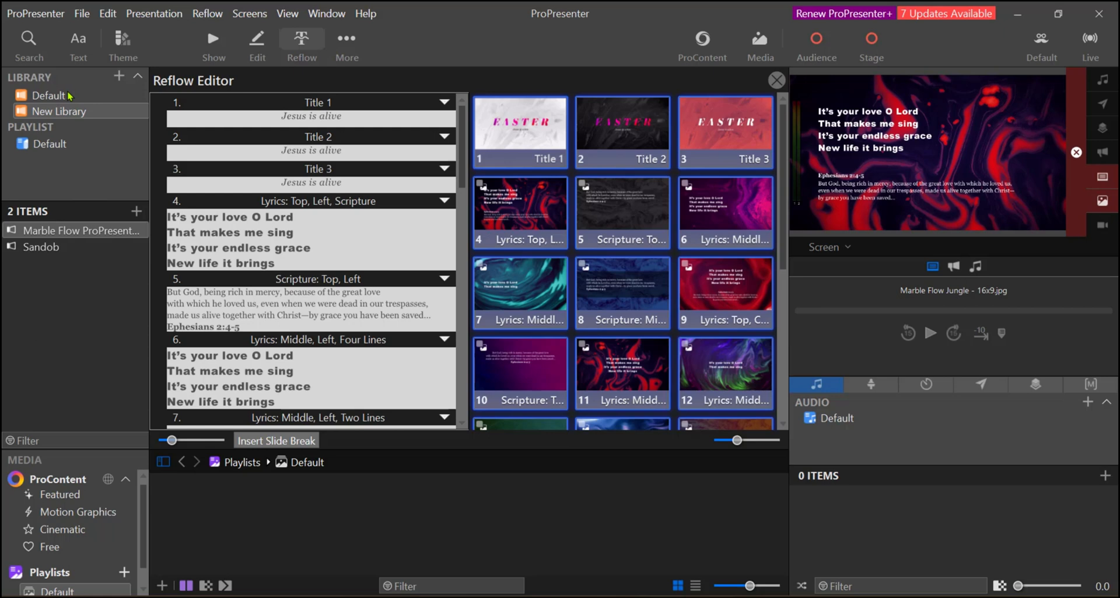
mouse_move(83, 88)
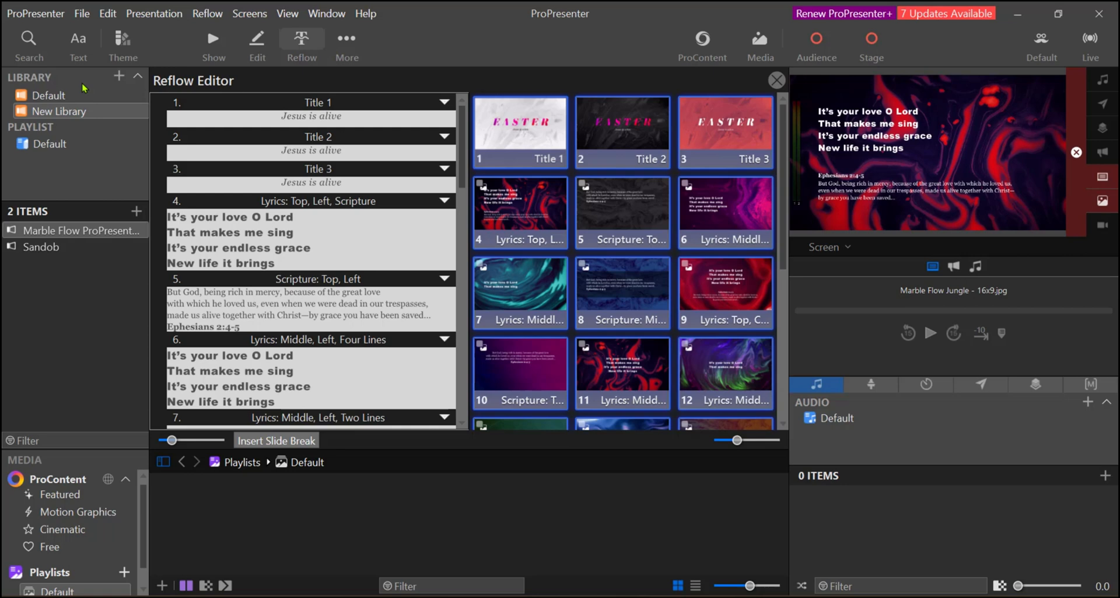
mouse_move(63, 123)
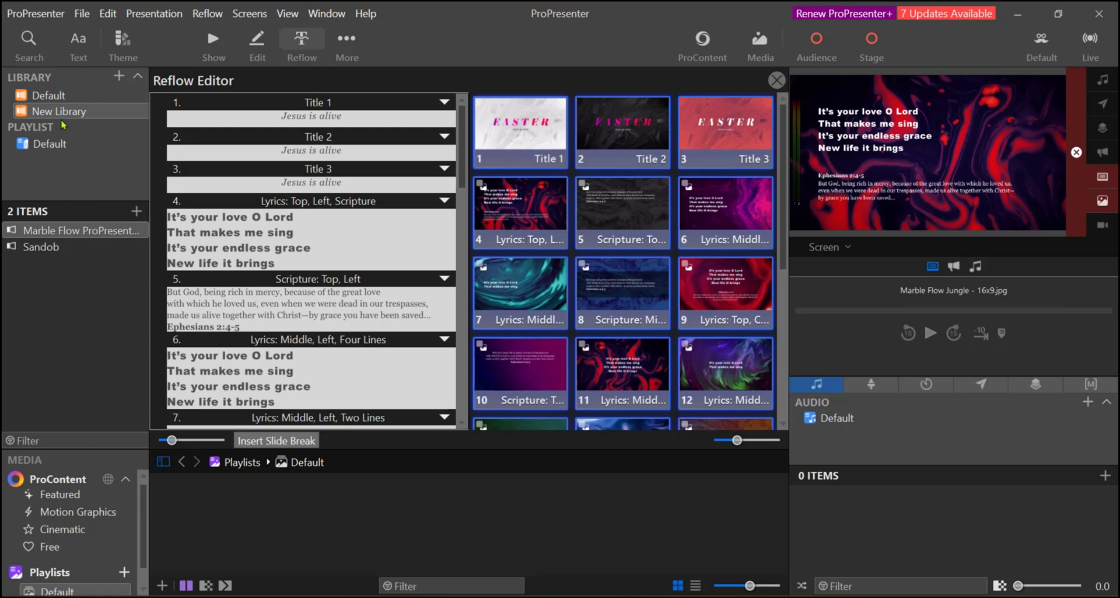
mouse_move(65, 137)
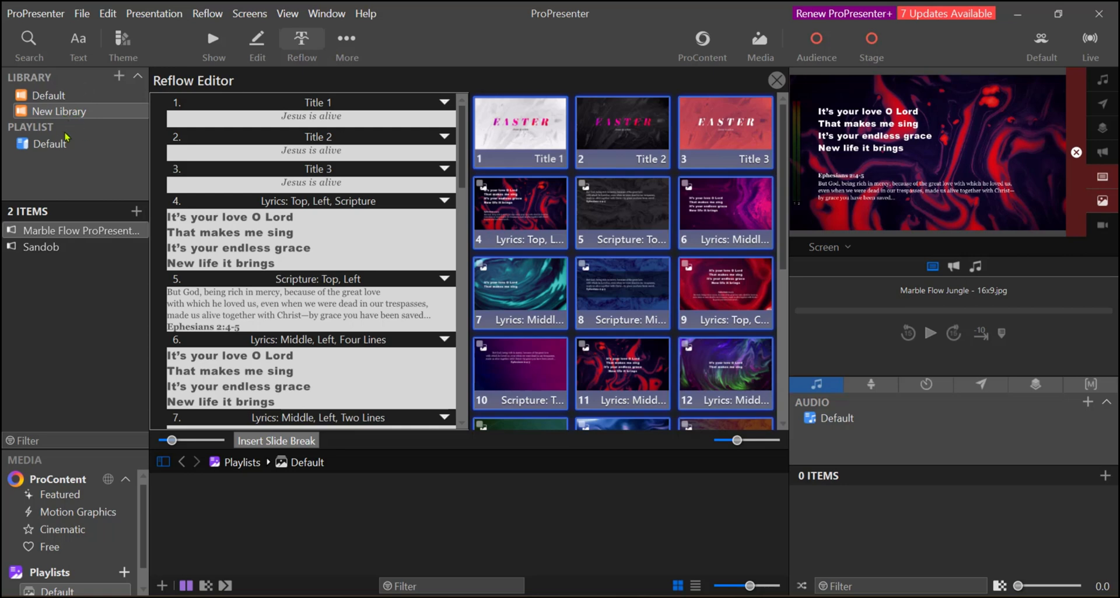
mouse_move(66, 143)
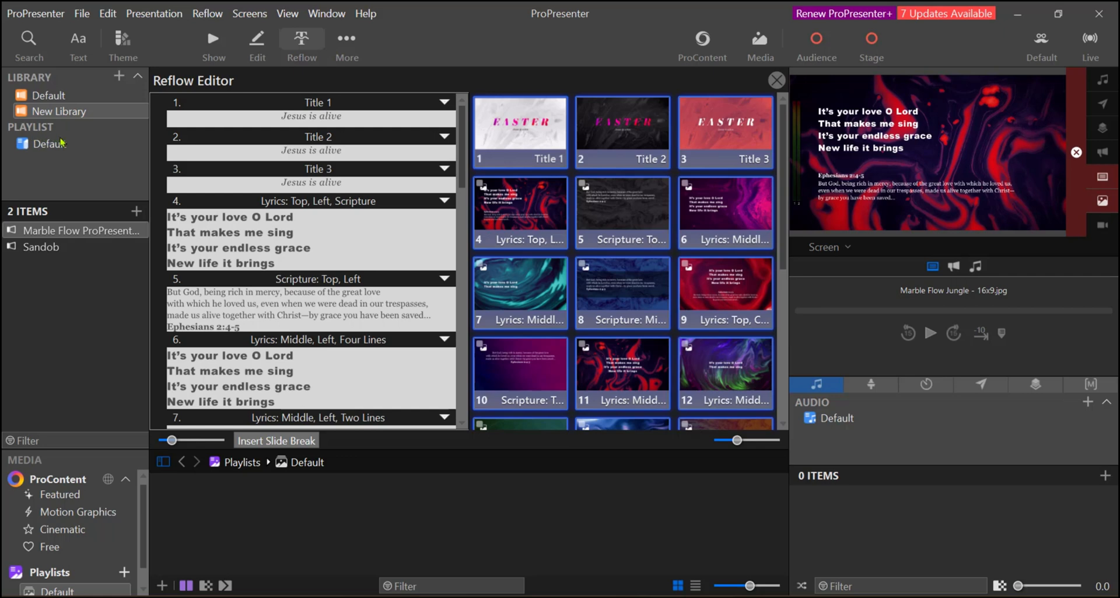
- Exit the Reflow Editor back to the Marble Flow slide grid via Show
click(777, 80)
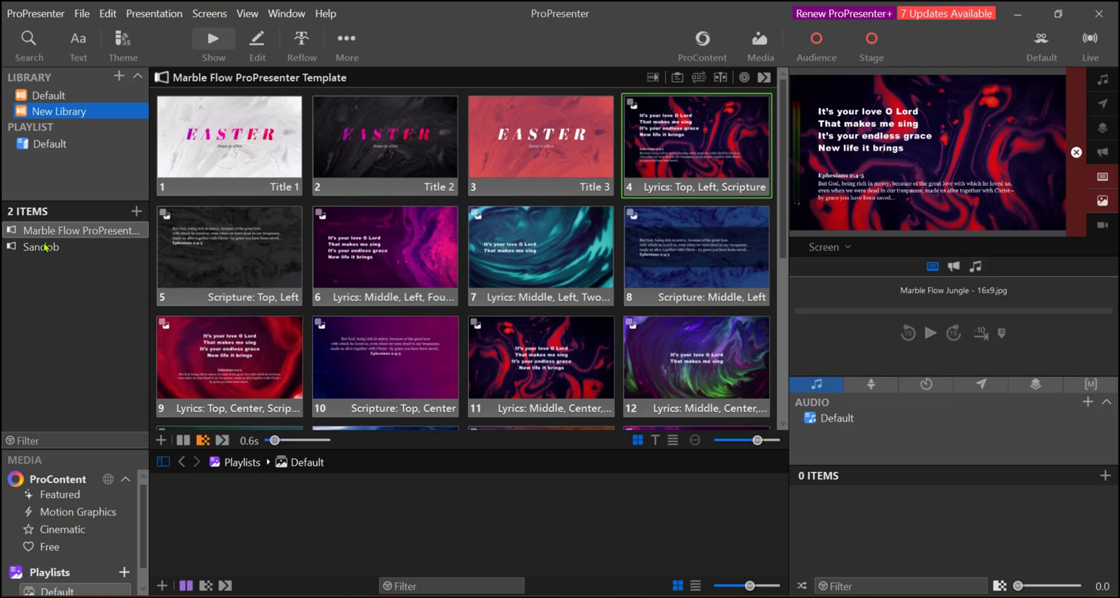
mouse_move(41, 268)
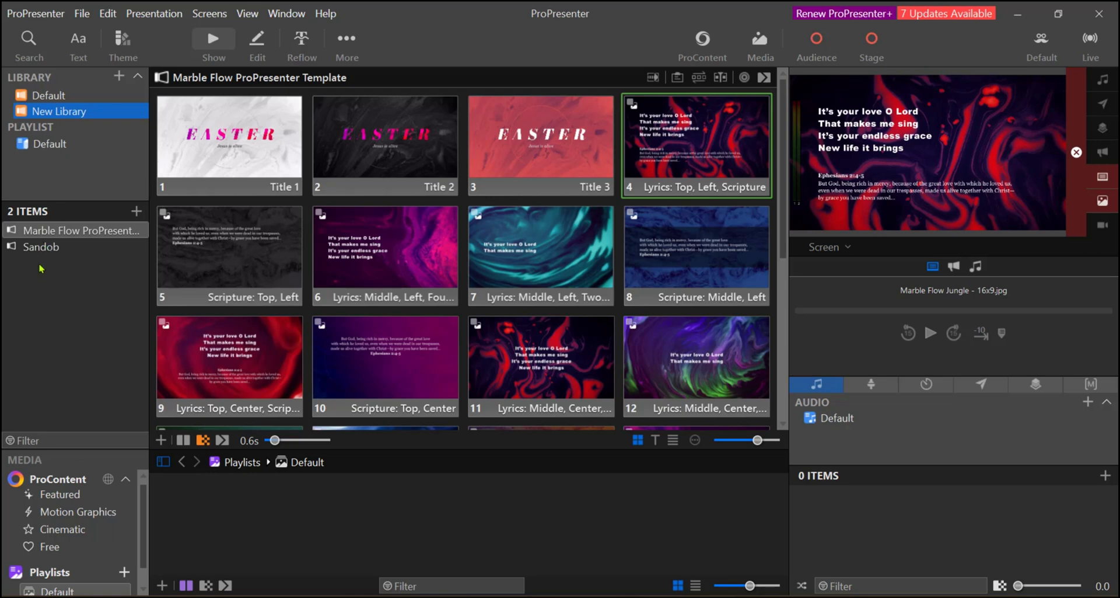
mouse_move(36, 274)
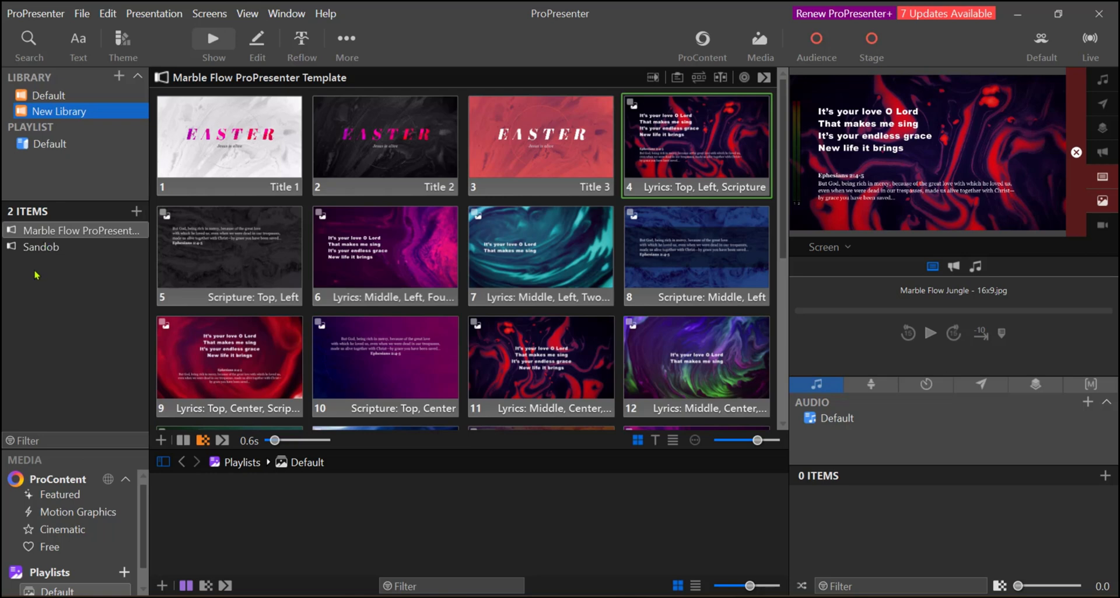
mouse_move(37, 279)
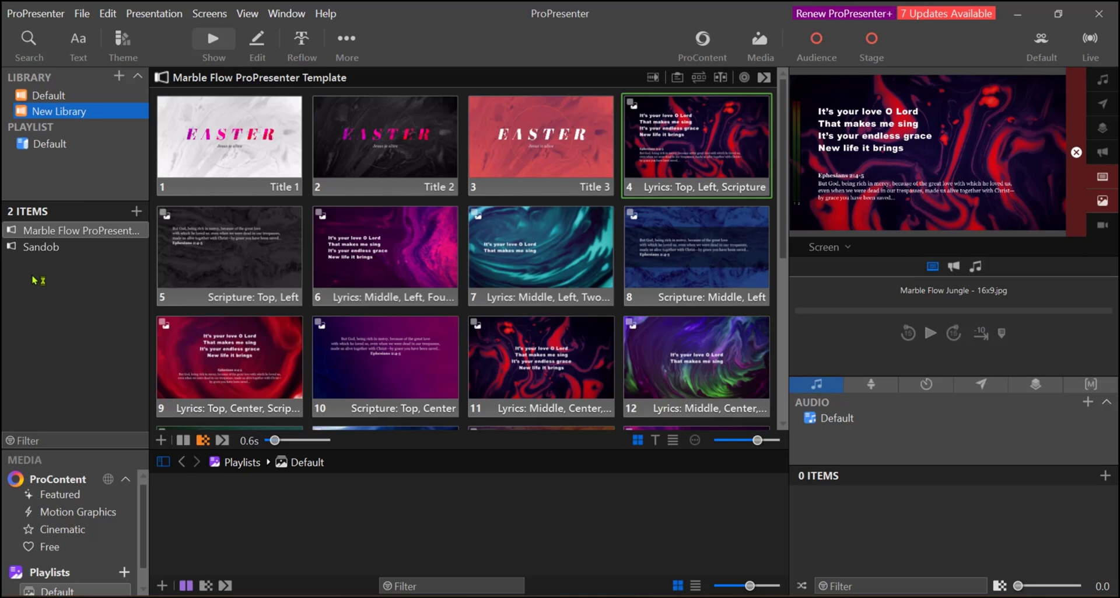
mouse_move(409, 203)
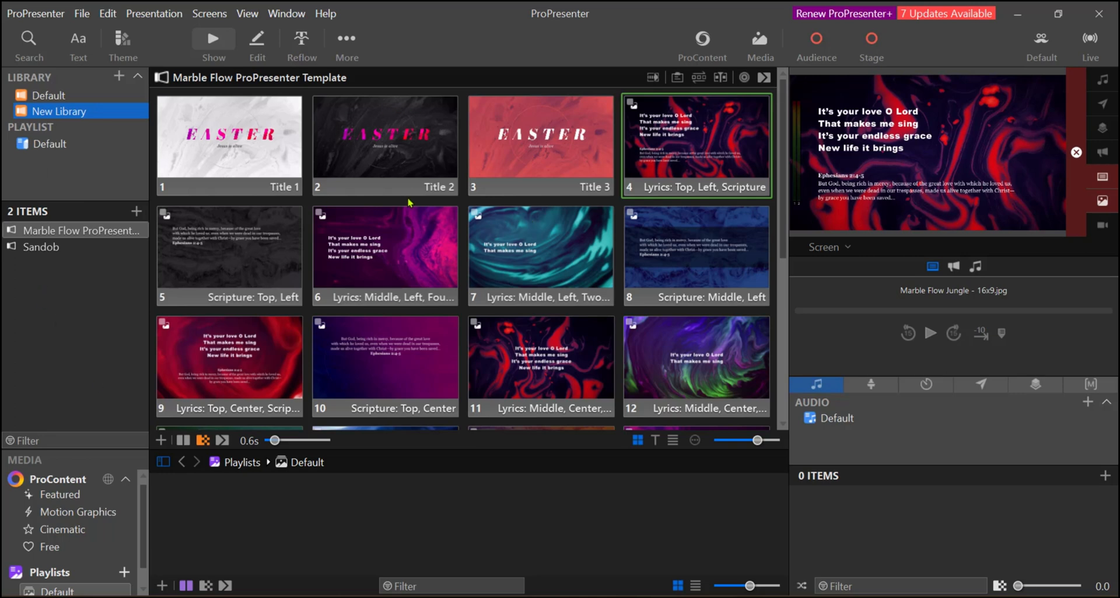
mouse_move(452, 296)
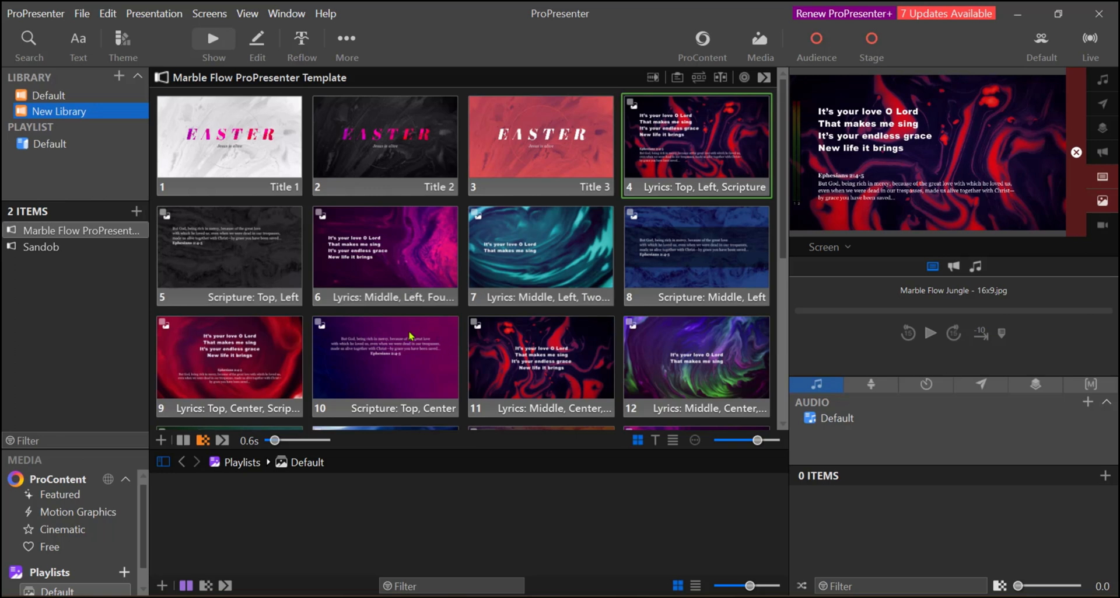
mouse_move(457, 304)
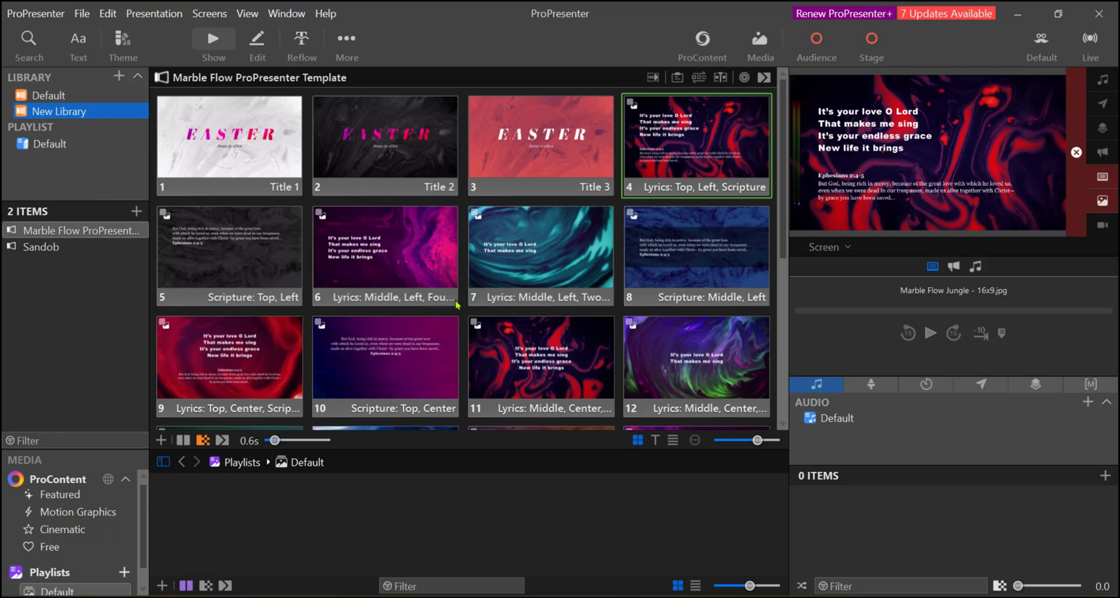
mouse_move(454, 340)
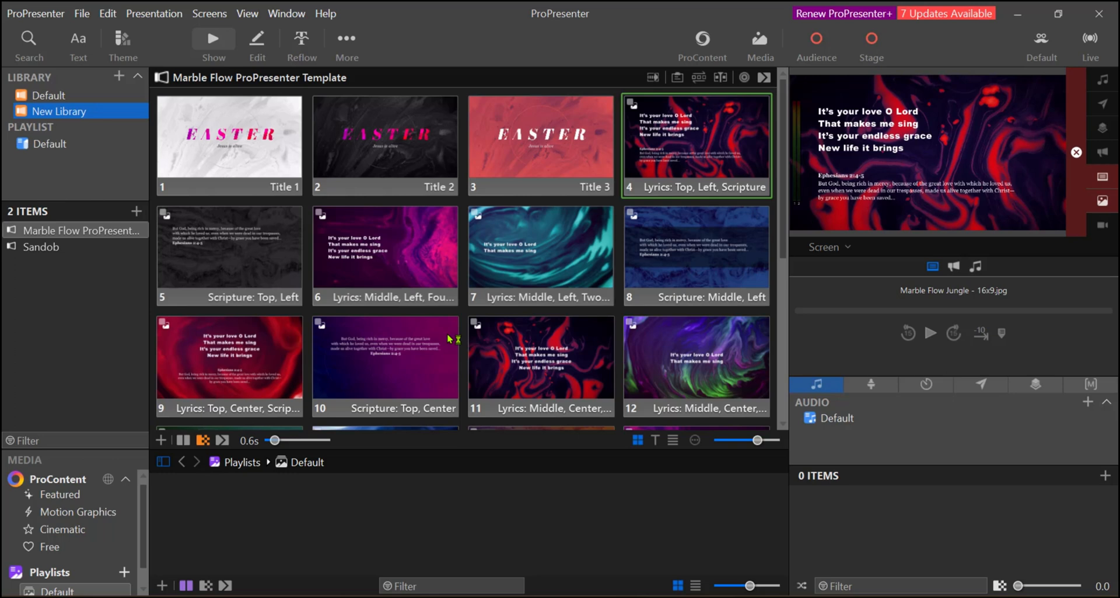
mouse_move(475, 347)
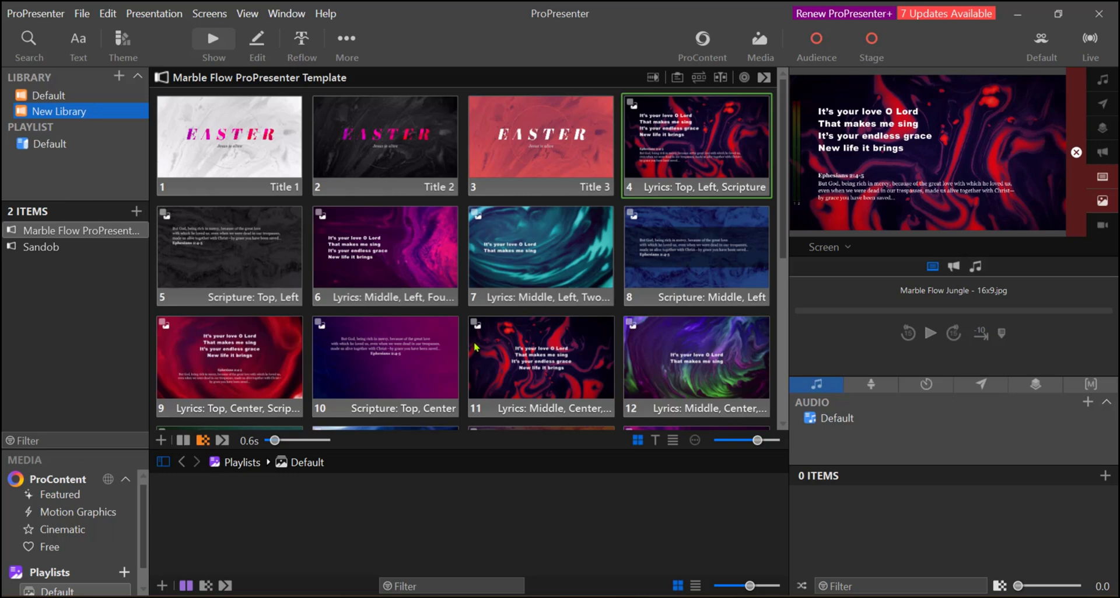
mouse_move(474, 351)
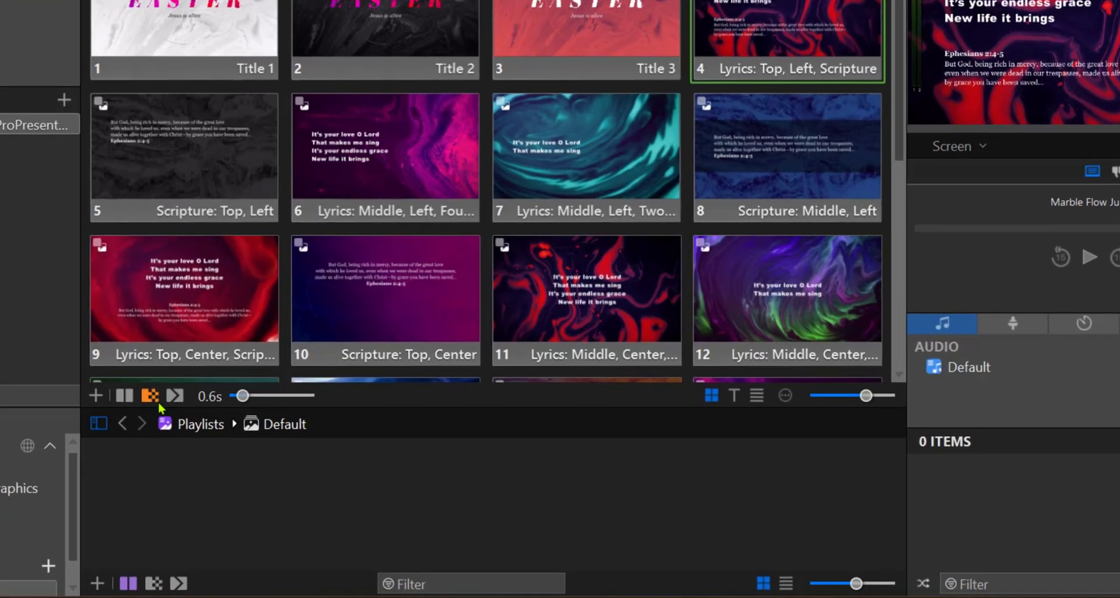
mouse_move(150, 395)
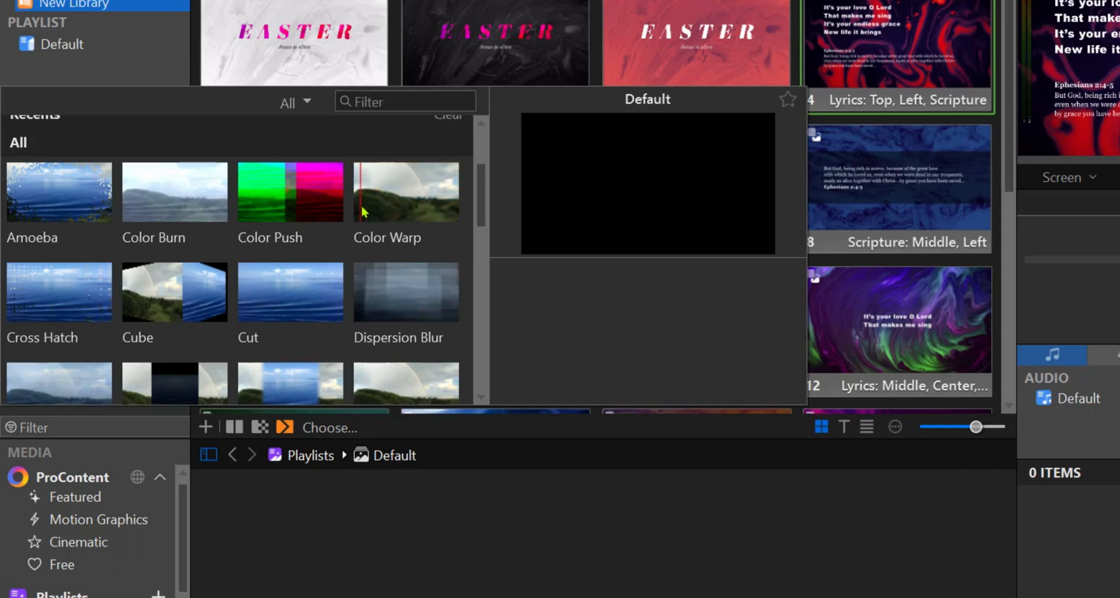
- Trigger slides 11 through 14 to output, turning on transitions before slide 14
scroll(down, 3)
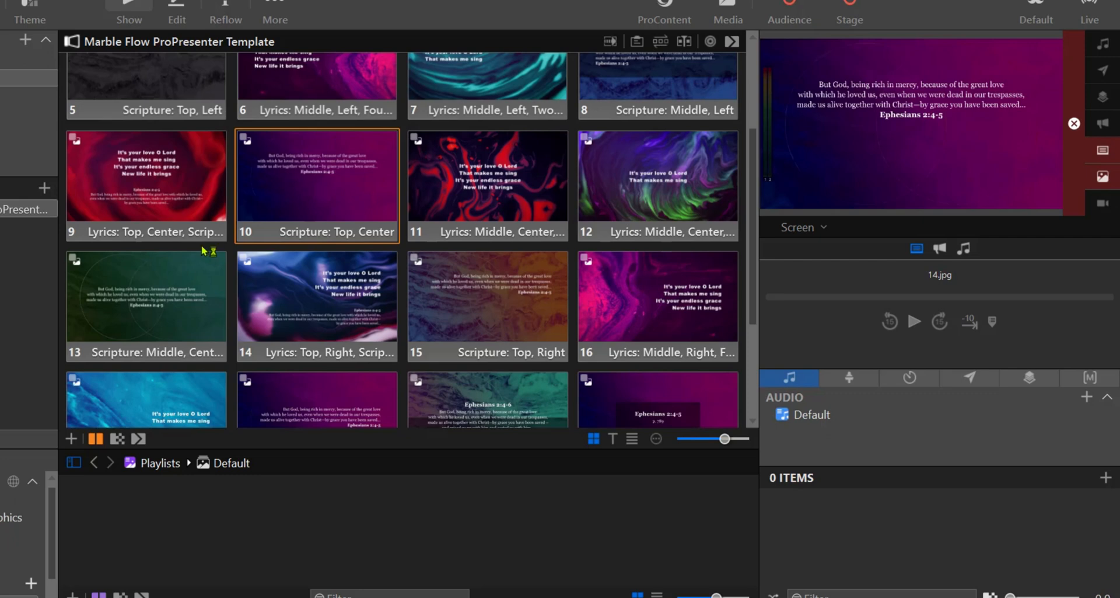
mouse_move(890, 130)
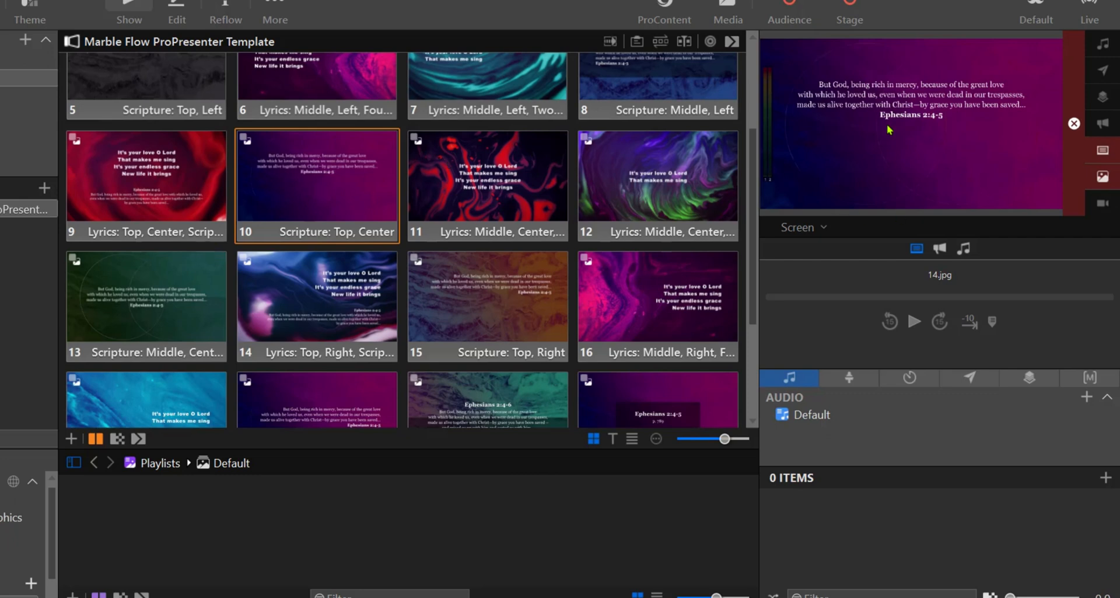
click(487, 237)
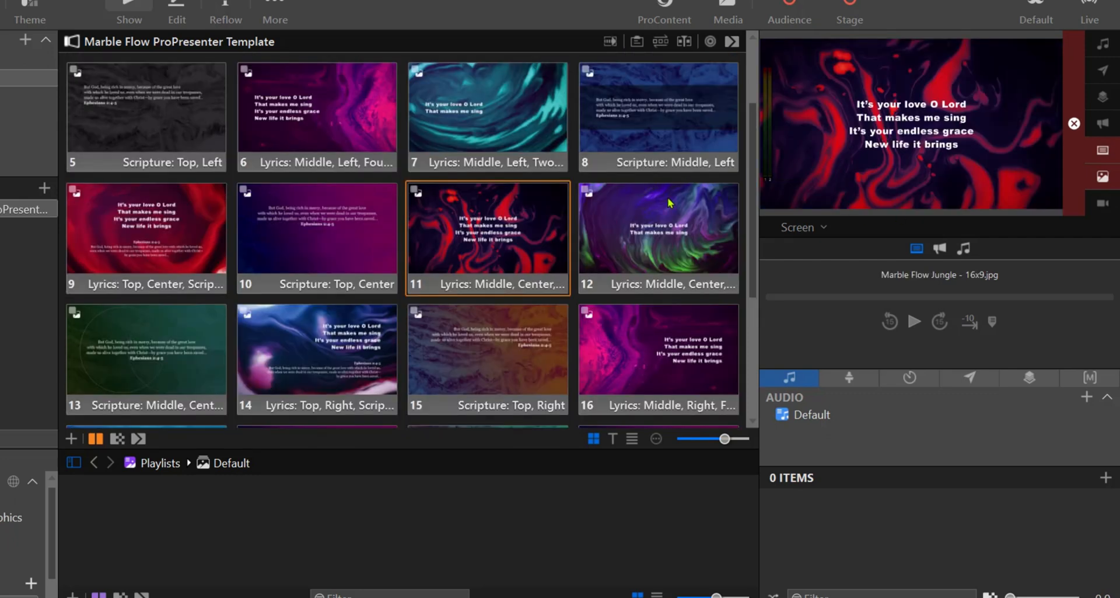
click(658, 238)
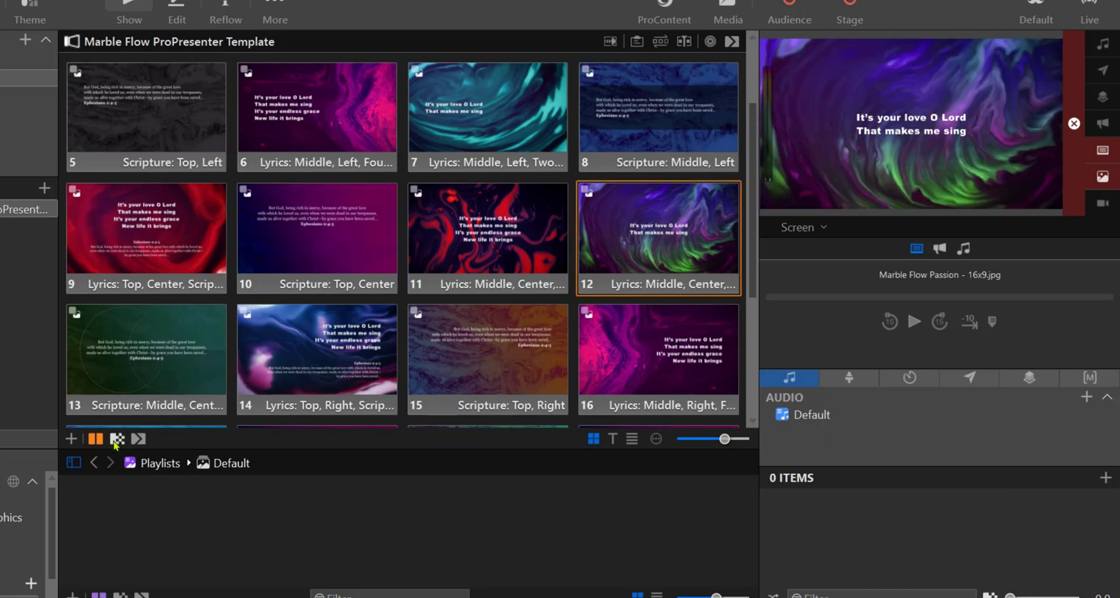
click(118, 438)
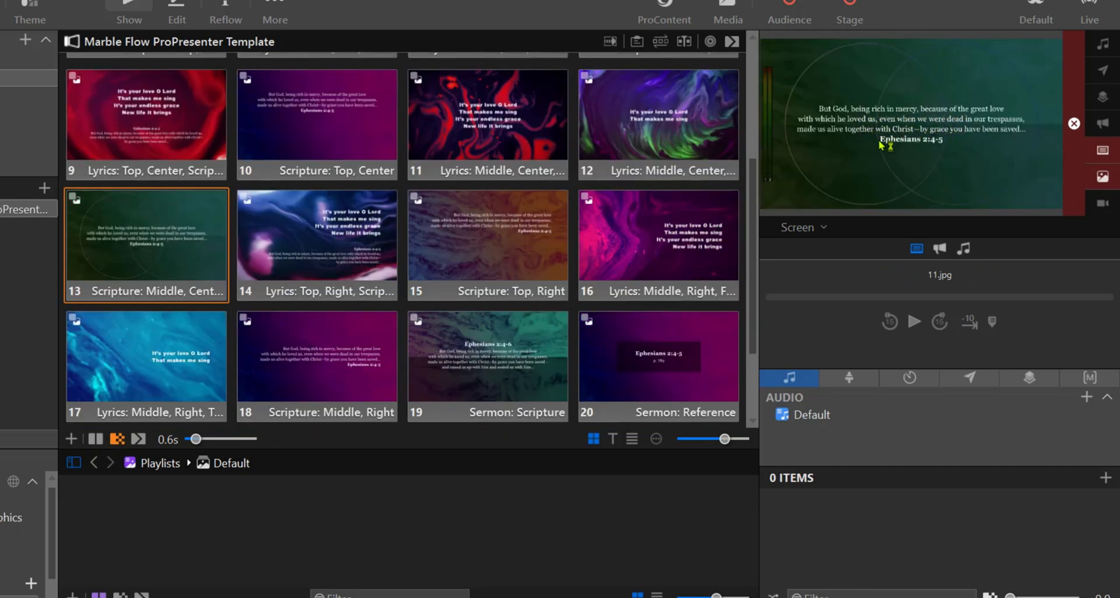
click(315, 244)
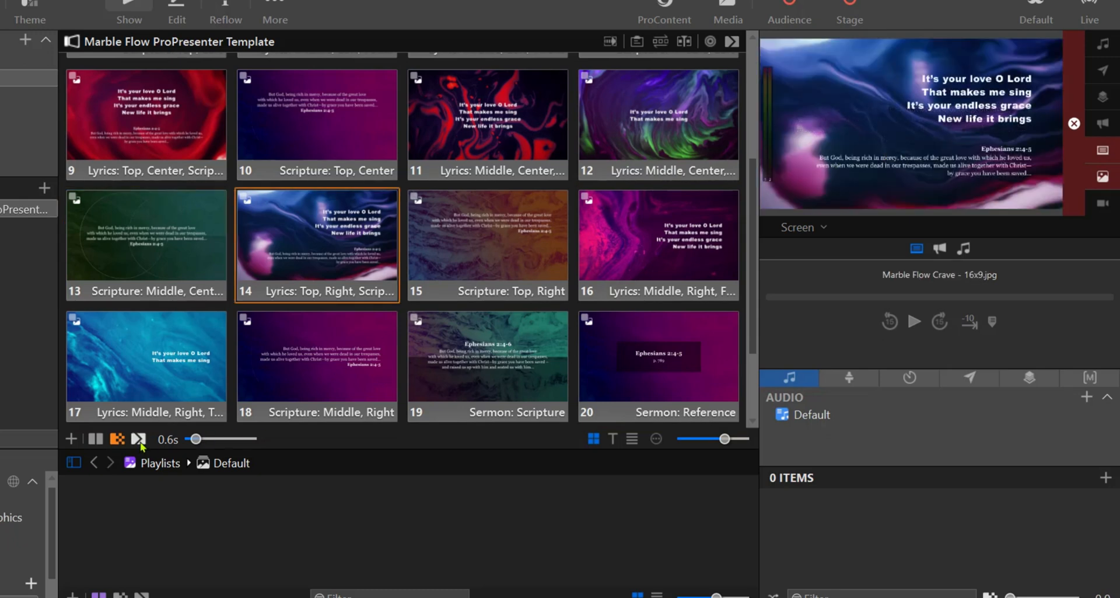
mouse_move(147, 441)
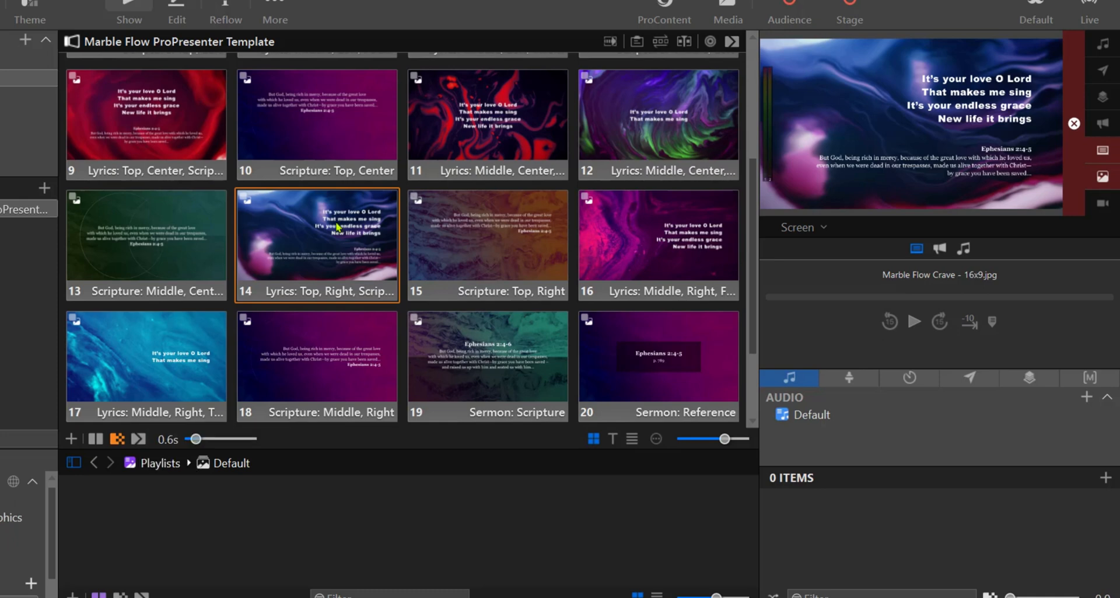
mouse_move(390, 190)
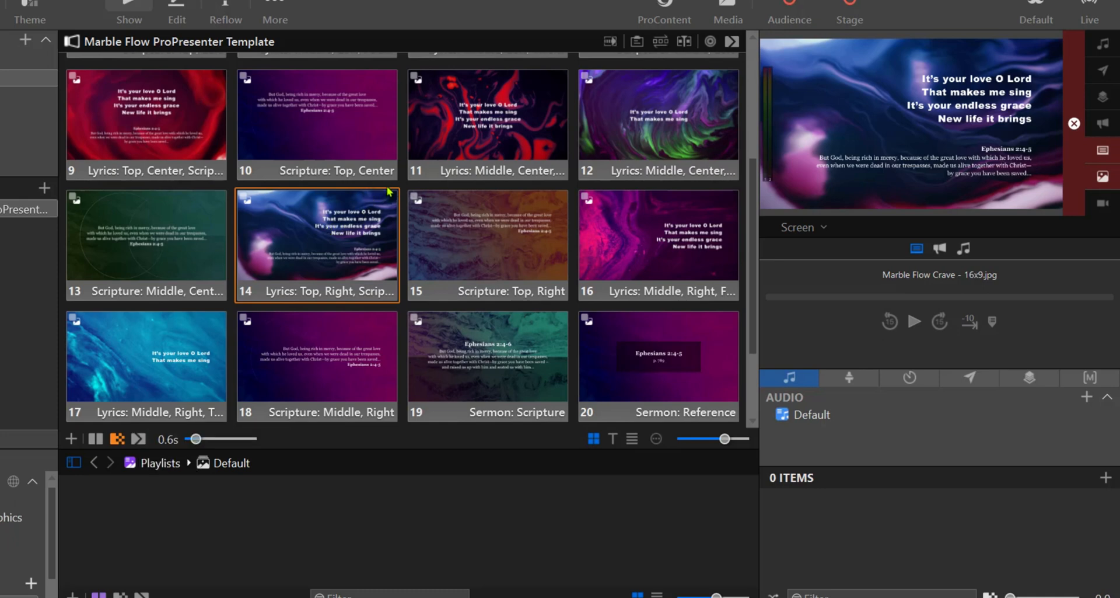
mouse_move(272, 346)
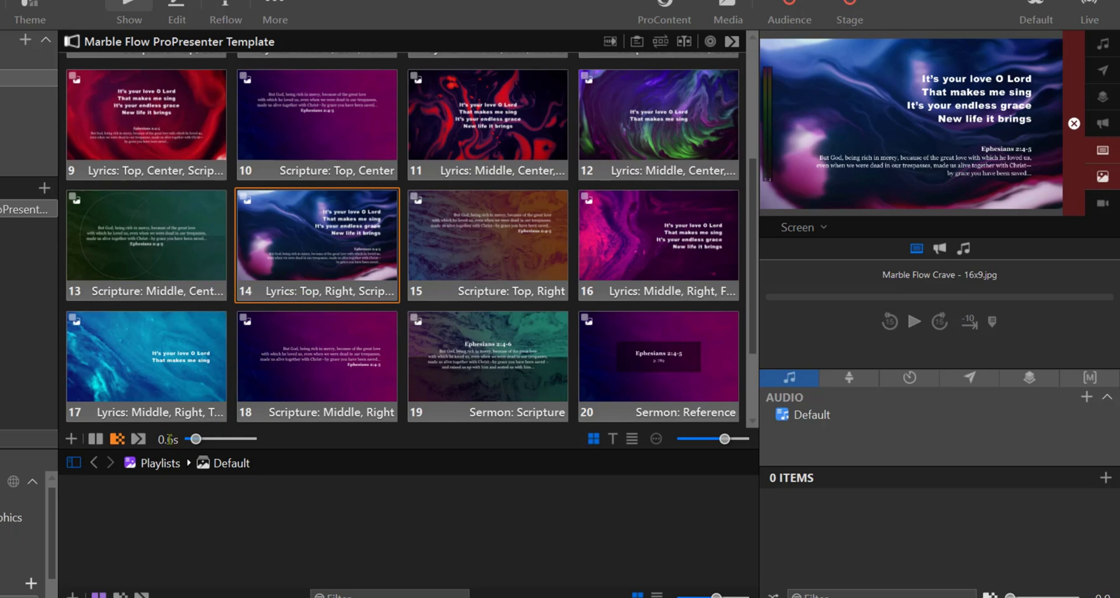
drag(191, 439, 205, 438)
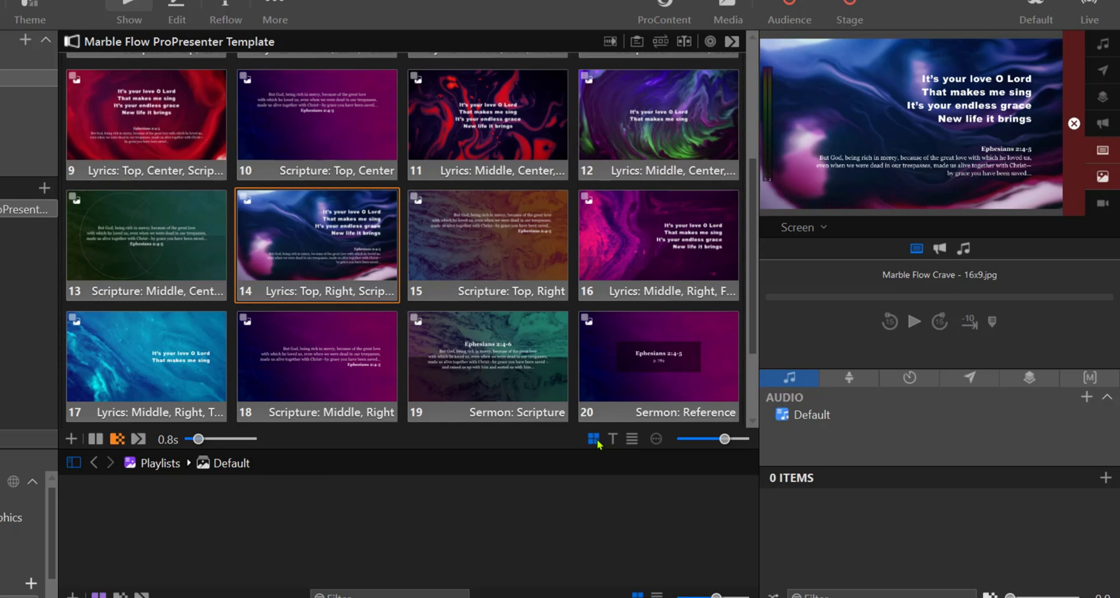
mouse_move(612, 438)
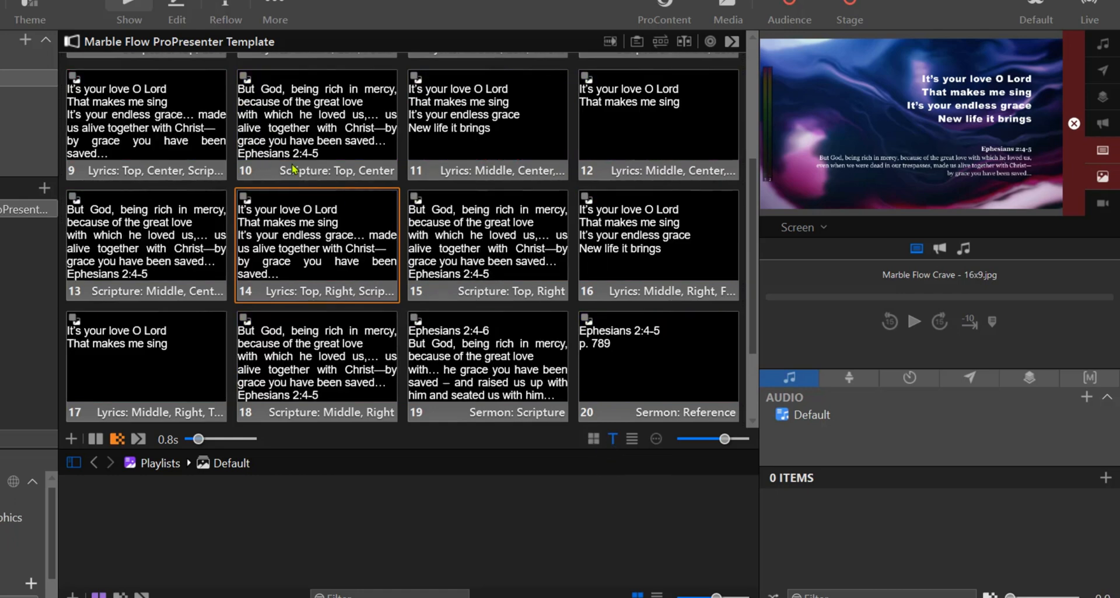
mouse_move(319, 234)
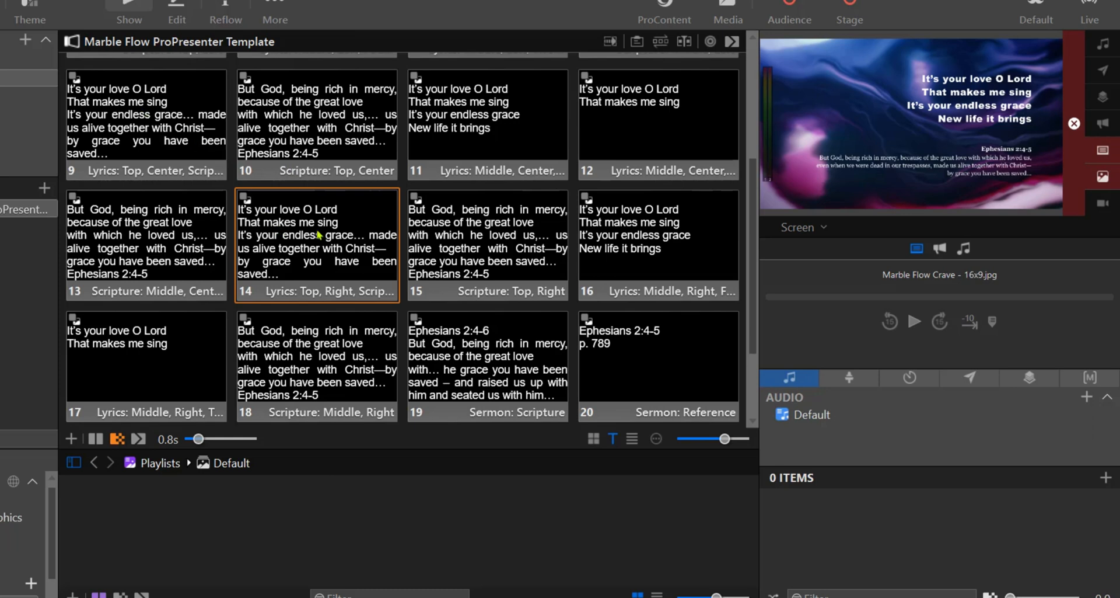
mouse_move(496, 288)
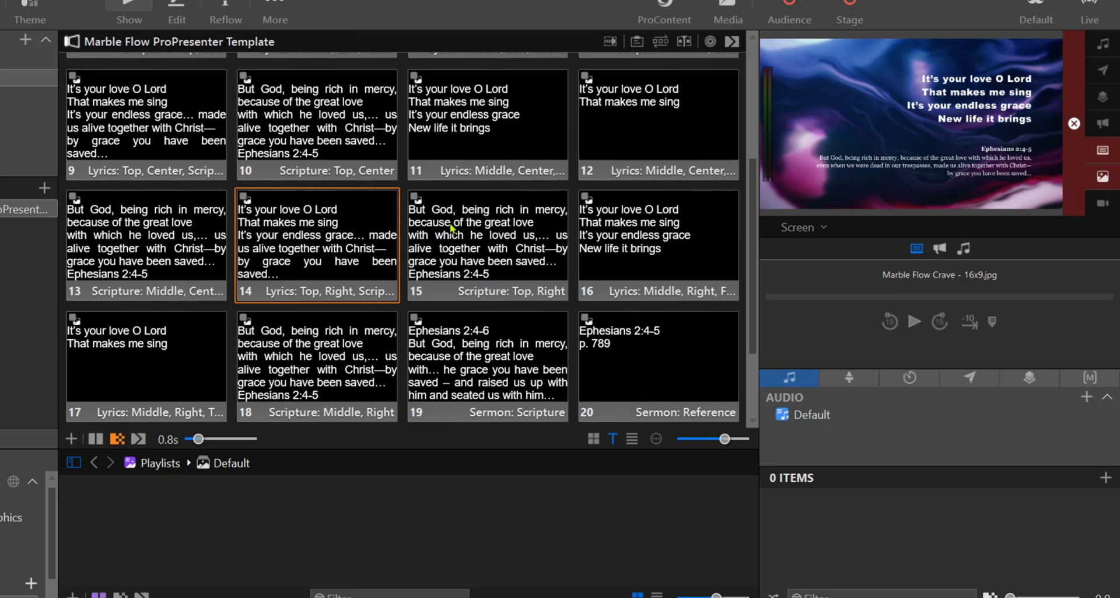
mouse_move(449, 228)
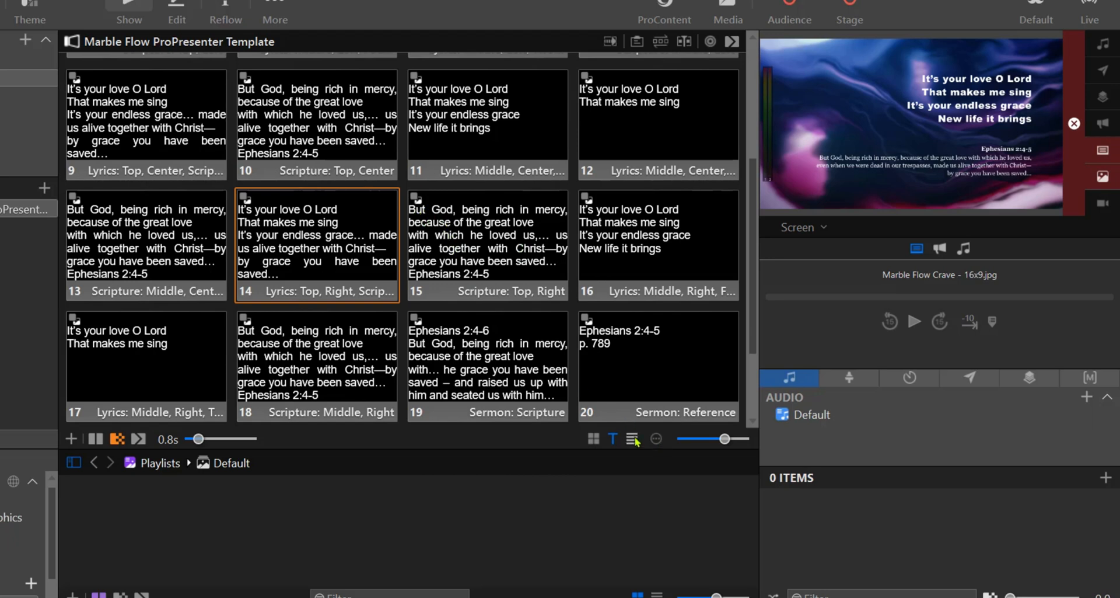
- Switch the Marble Flow slides to List view and shrink the rows with the size slider
click(631, 438)
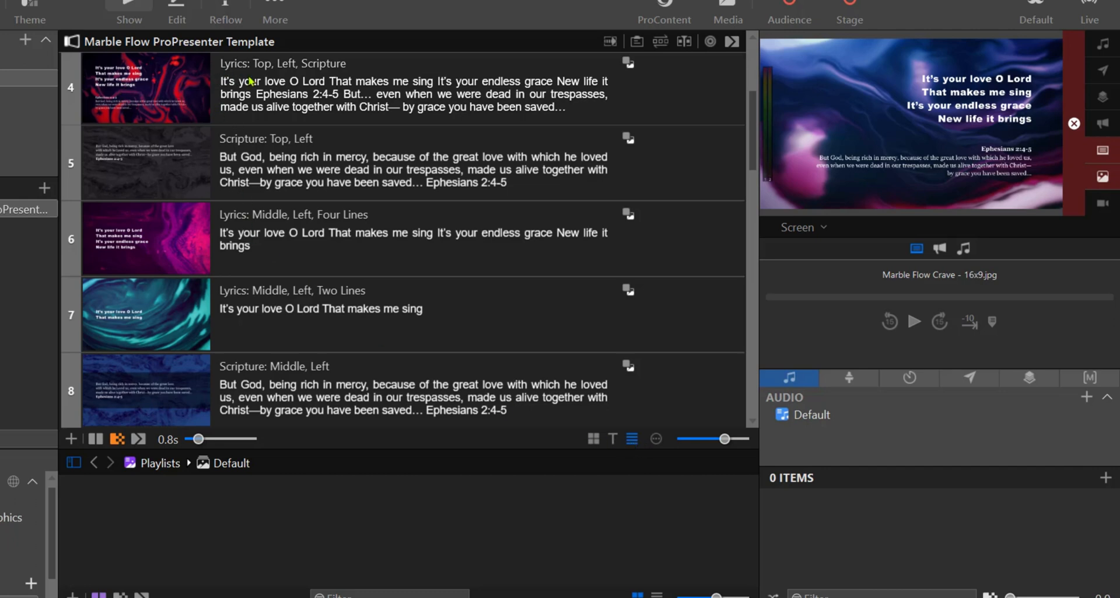
mouse_move(532, 331)
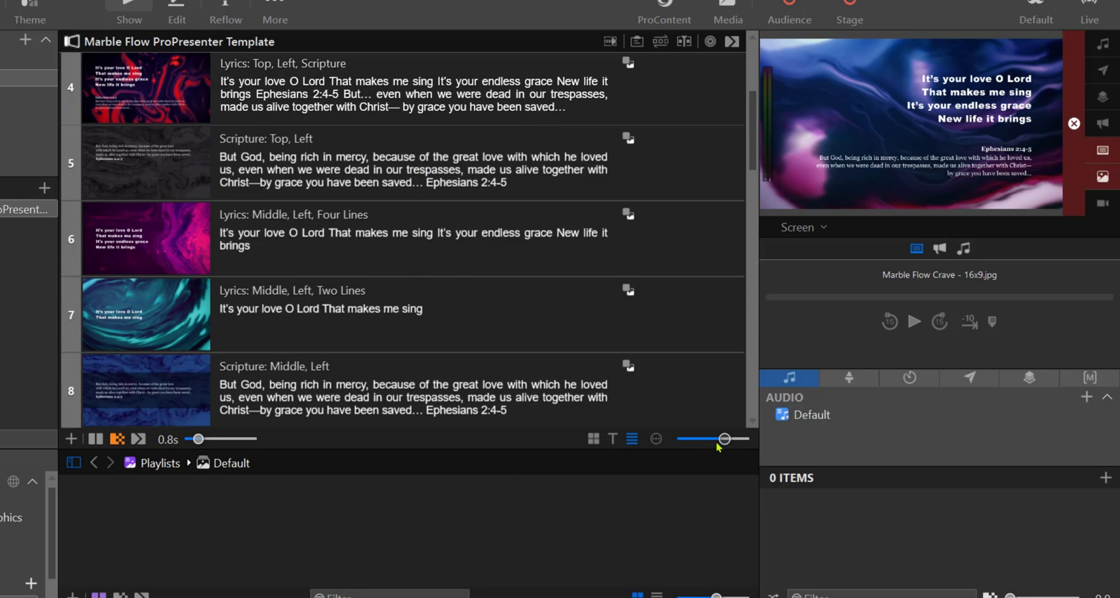
scroll(down, 3)
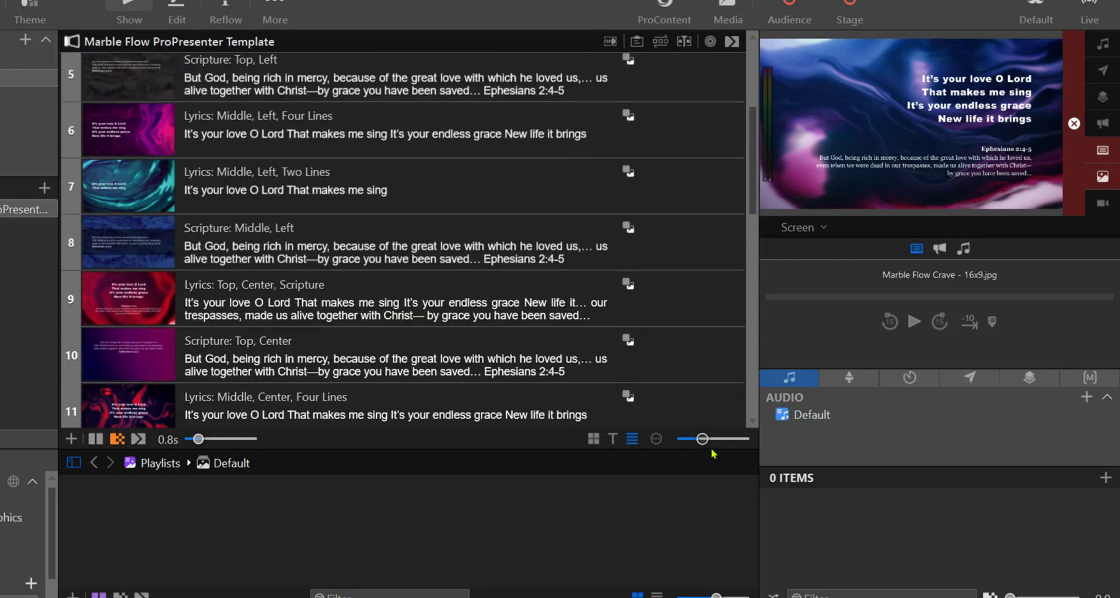
drag(697, 438, 726, 438)
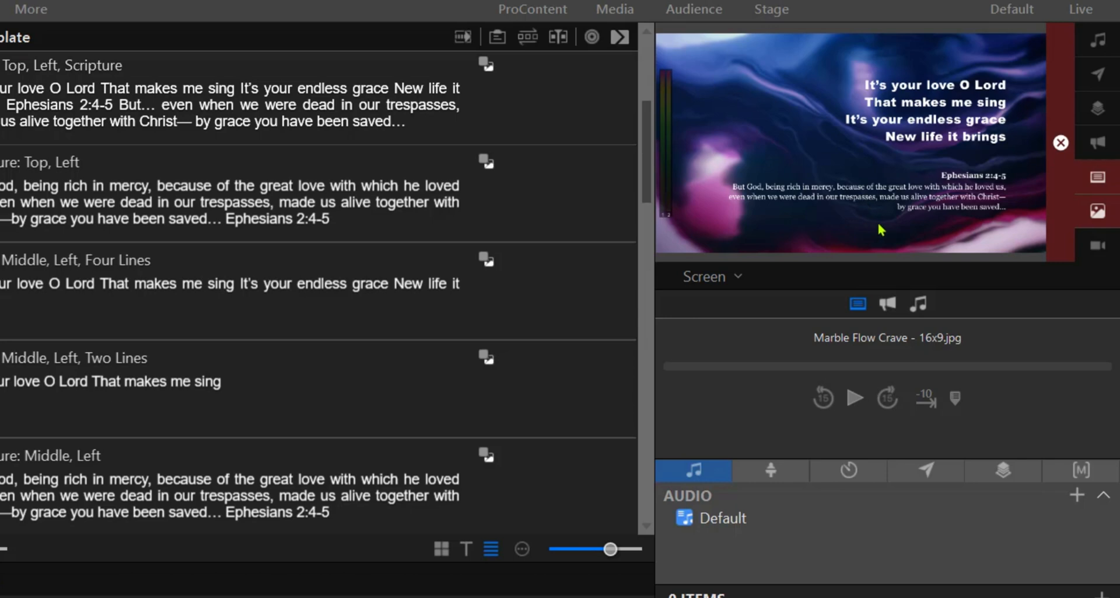
mouse_move(768, 140)
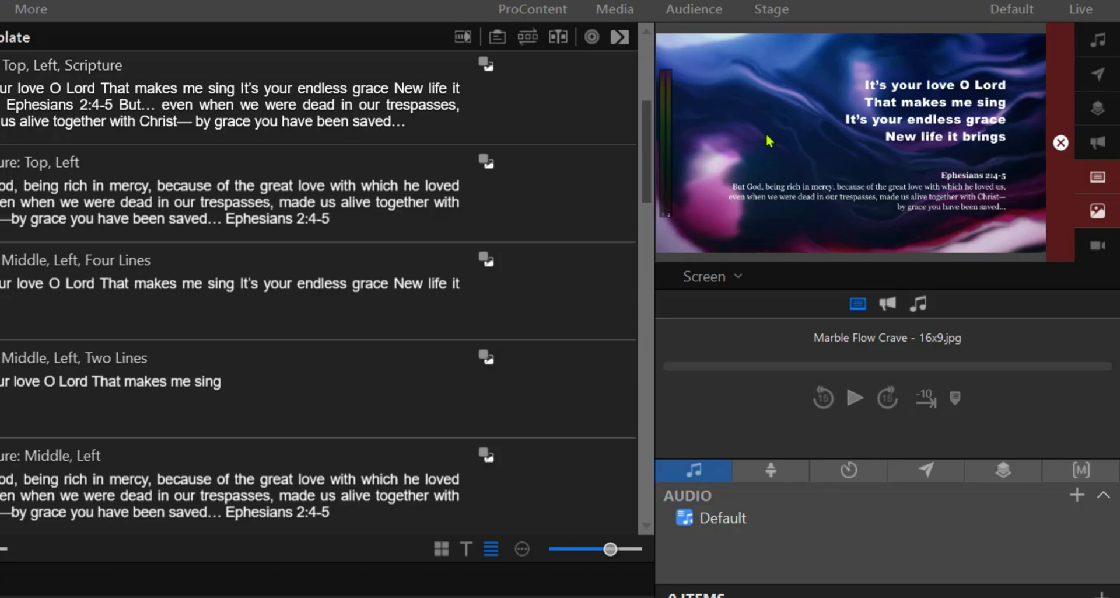
mouse_move(1100, 143)
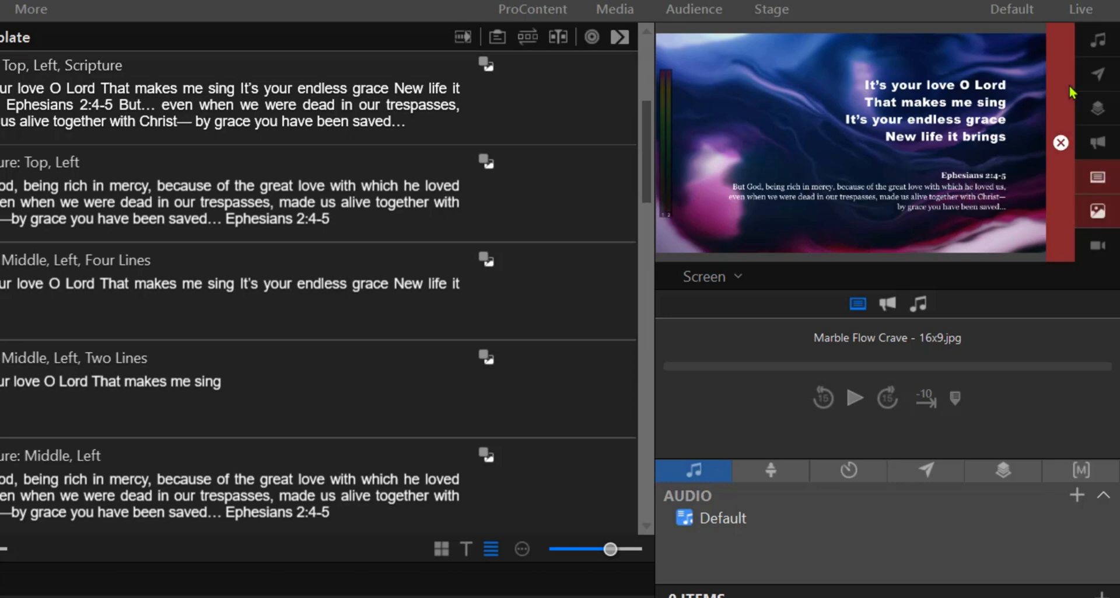
mouse_move(1099, 176)
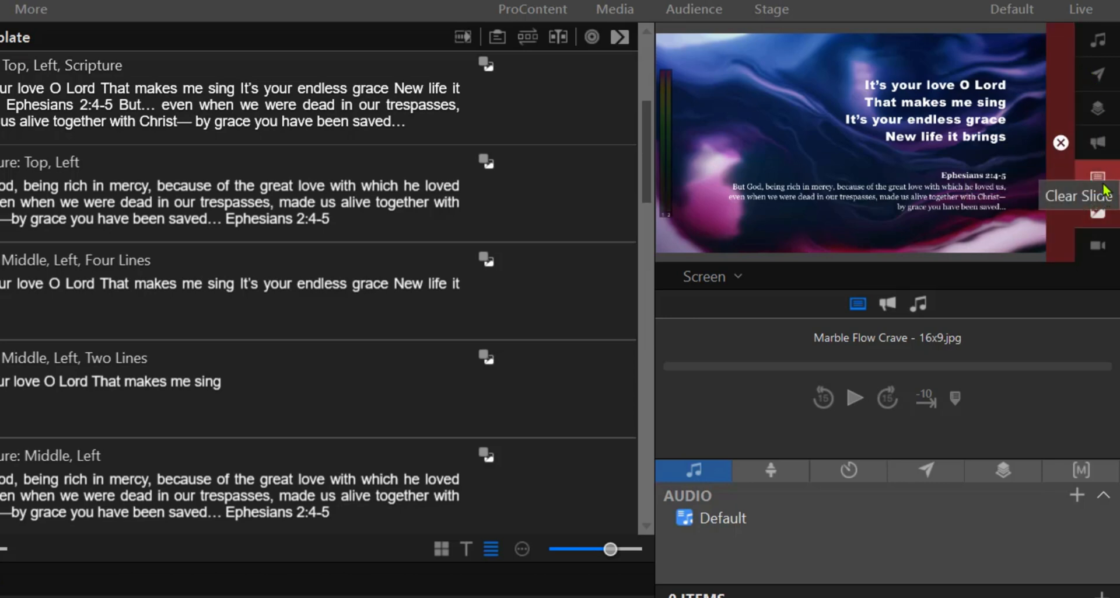
mouse_move(1061, 142)
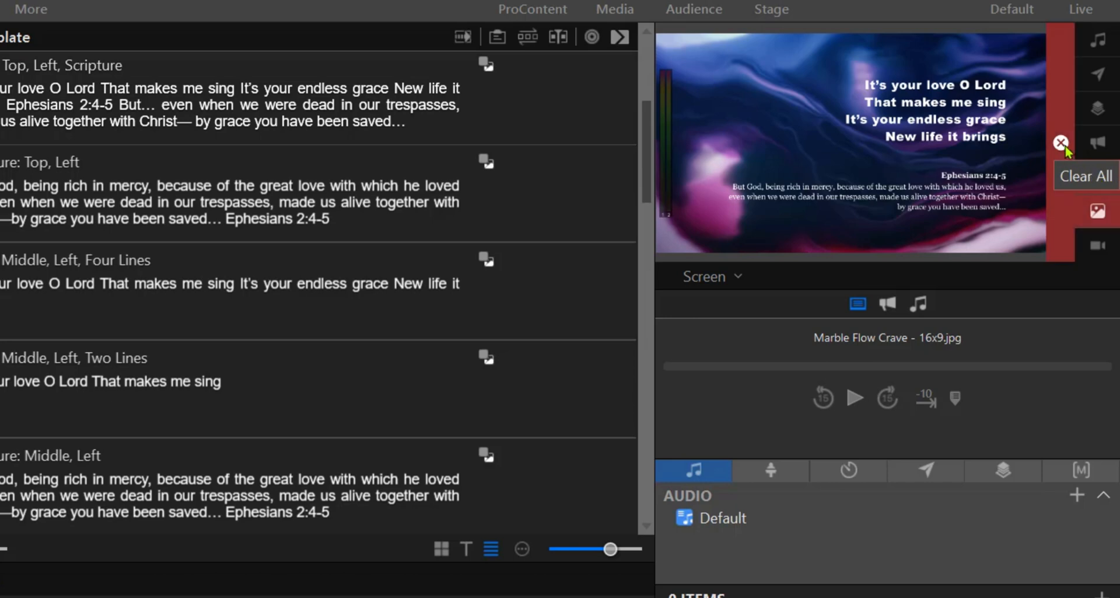
mouse_move(1064, 150)
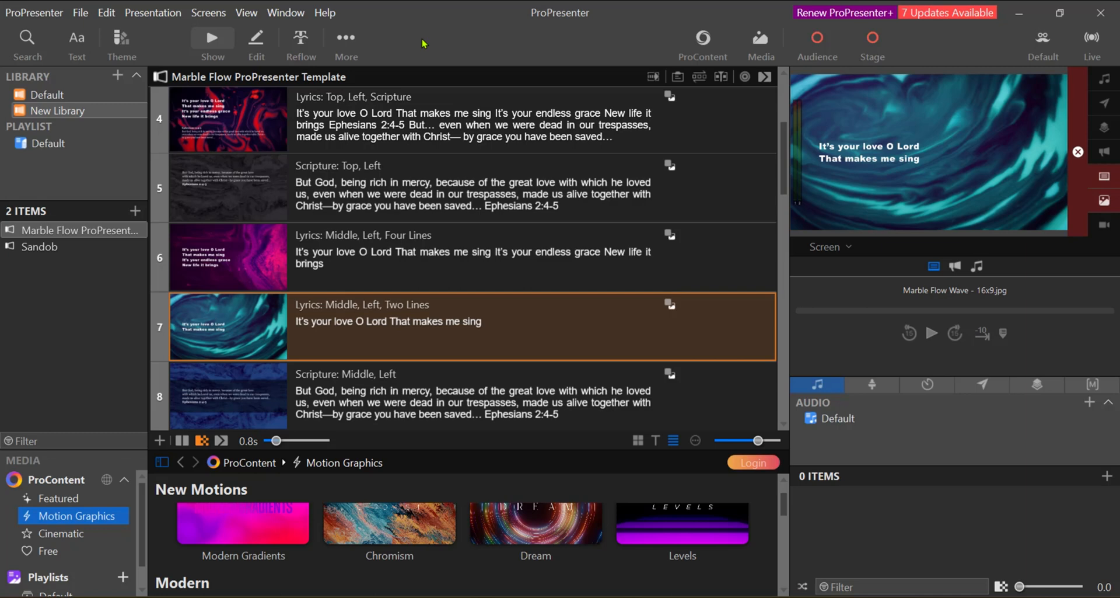
mouse_move(80, 157)
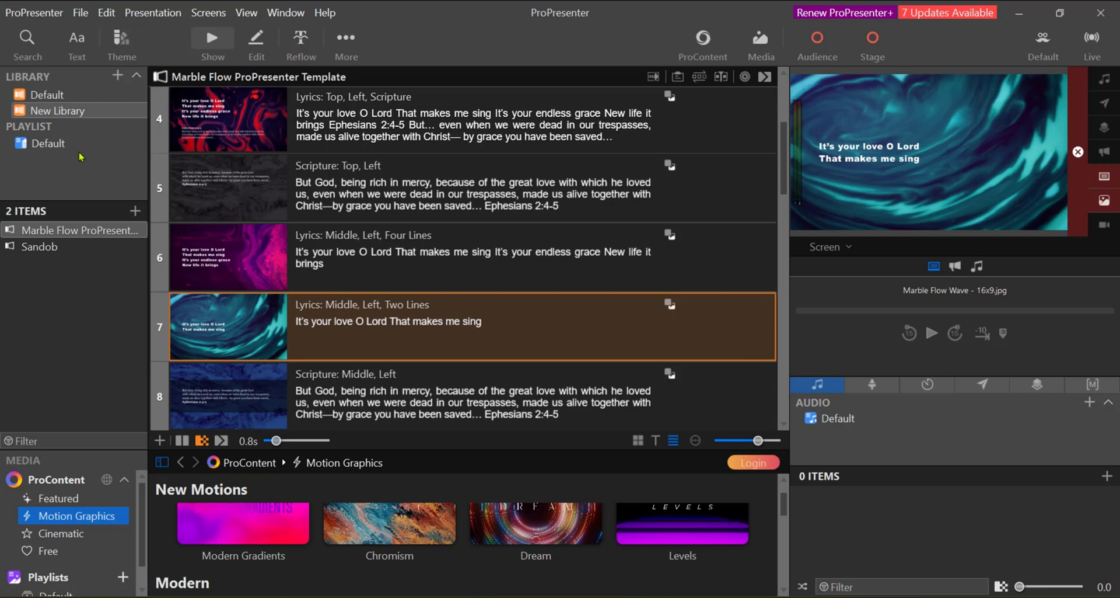
mouse_move(472, 105)
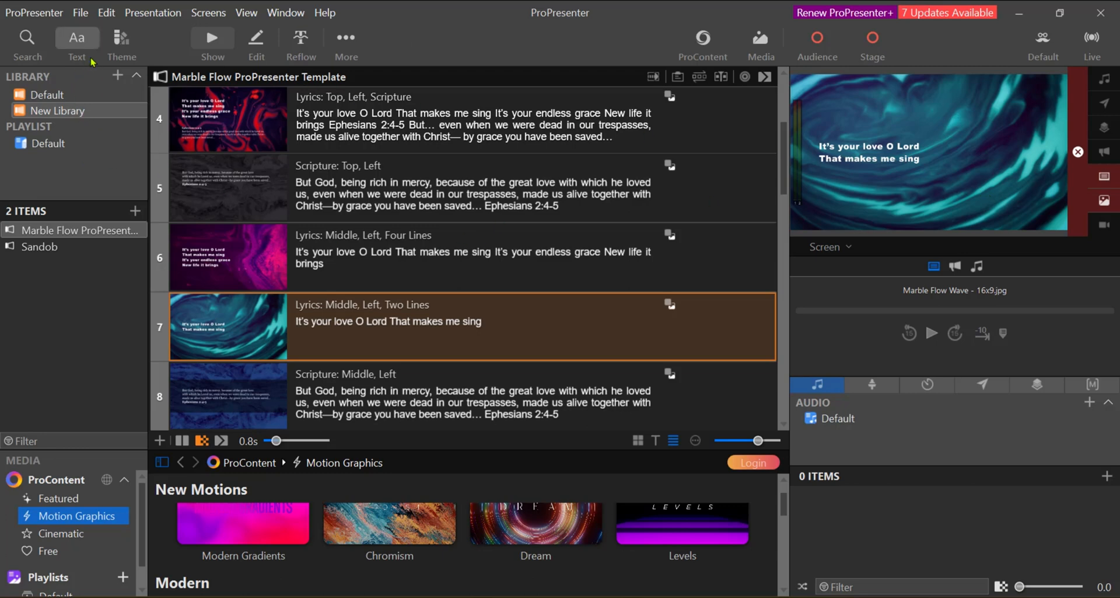
mouse_move(58, 120)
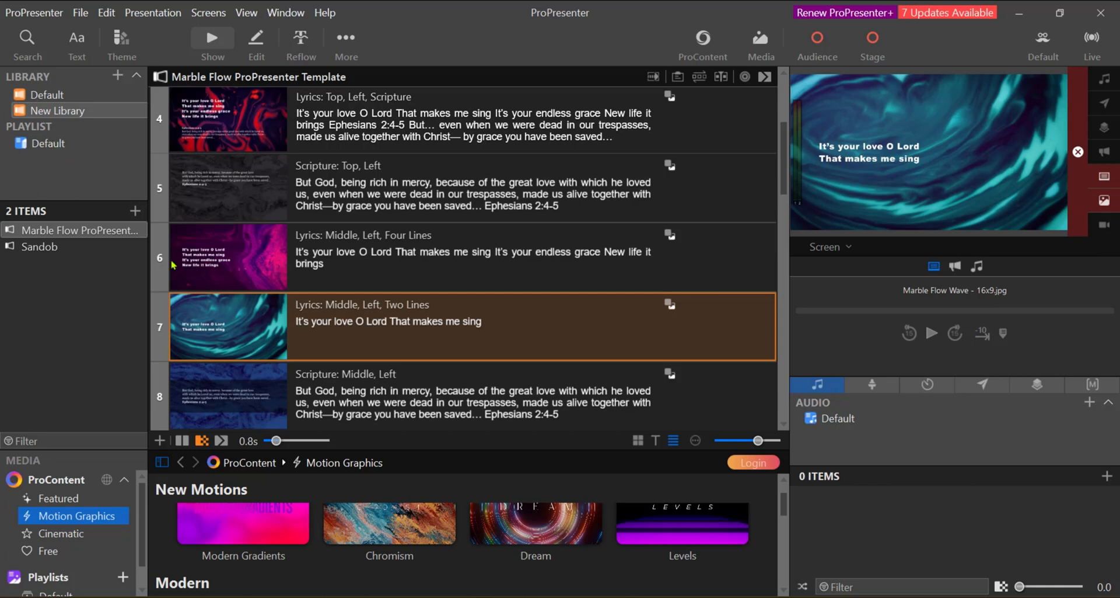
mouse_move(506, 278)
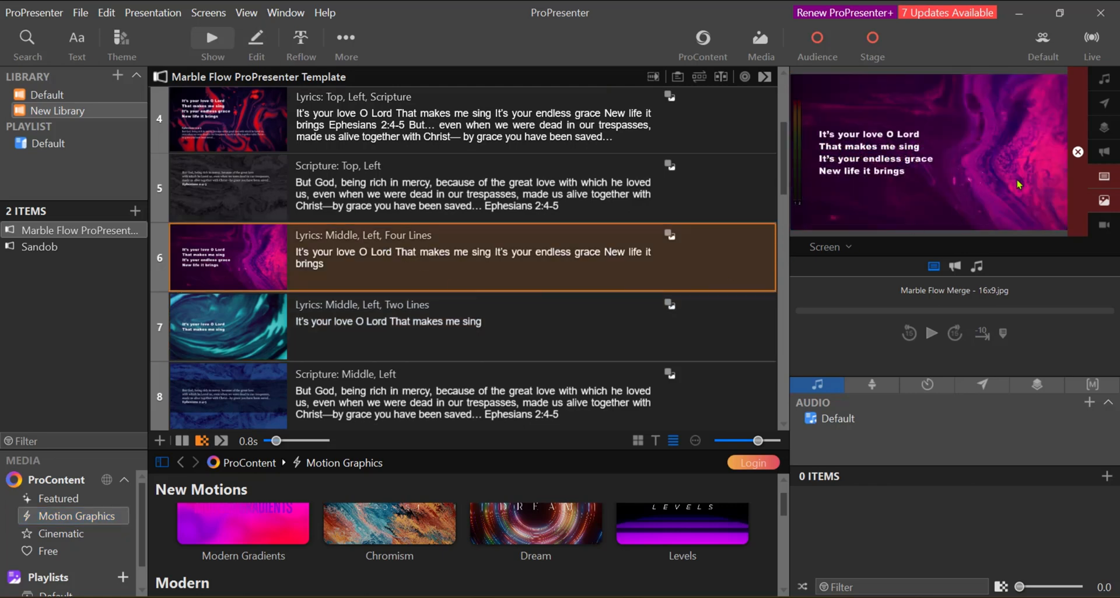
mouse_move(890, 178)
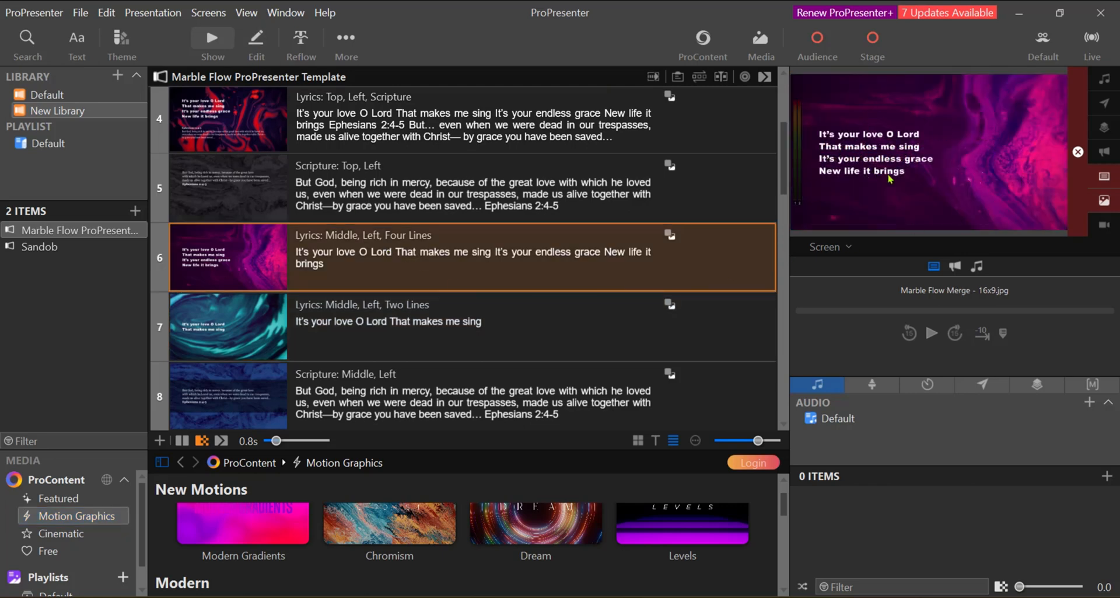
mouse_move(920, 230)
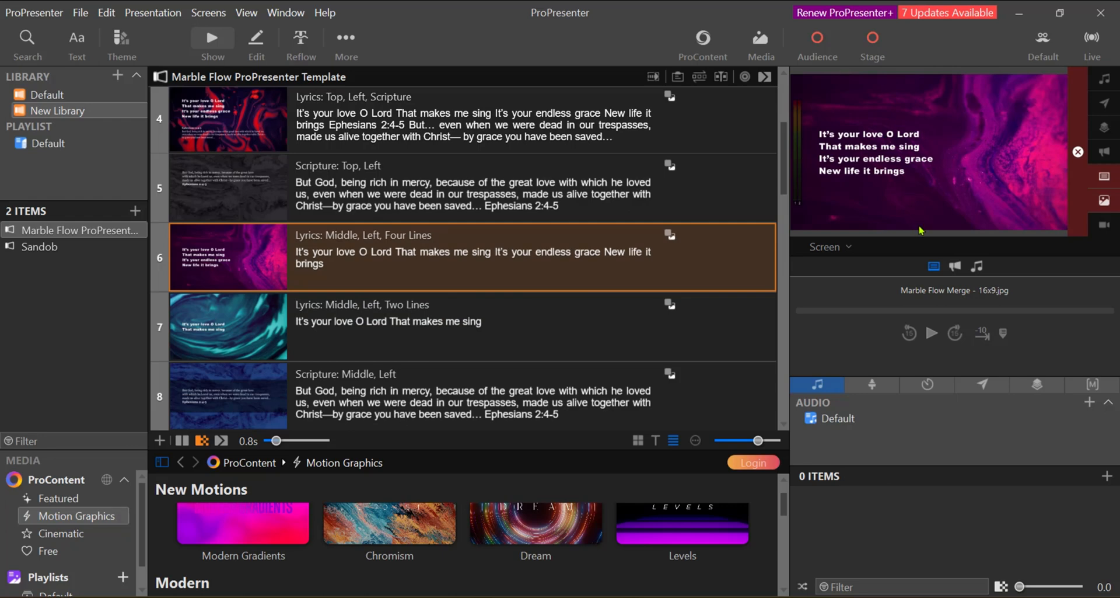
mouse_move(923, 191)
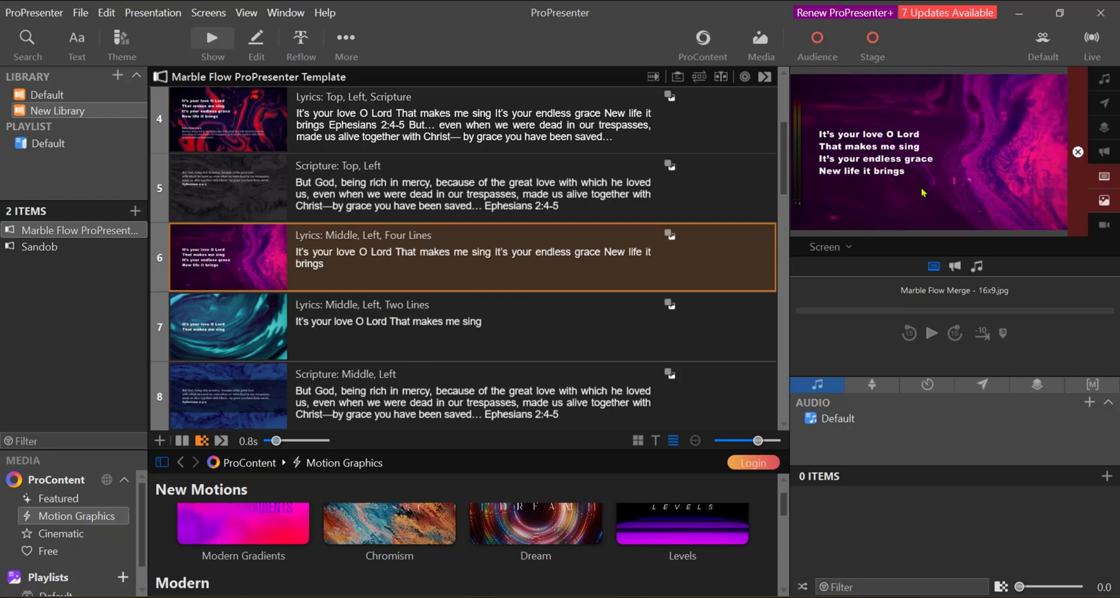